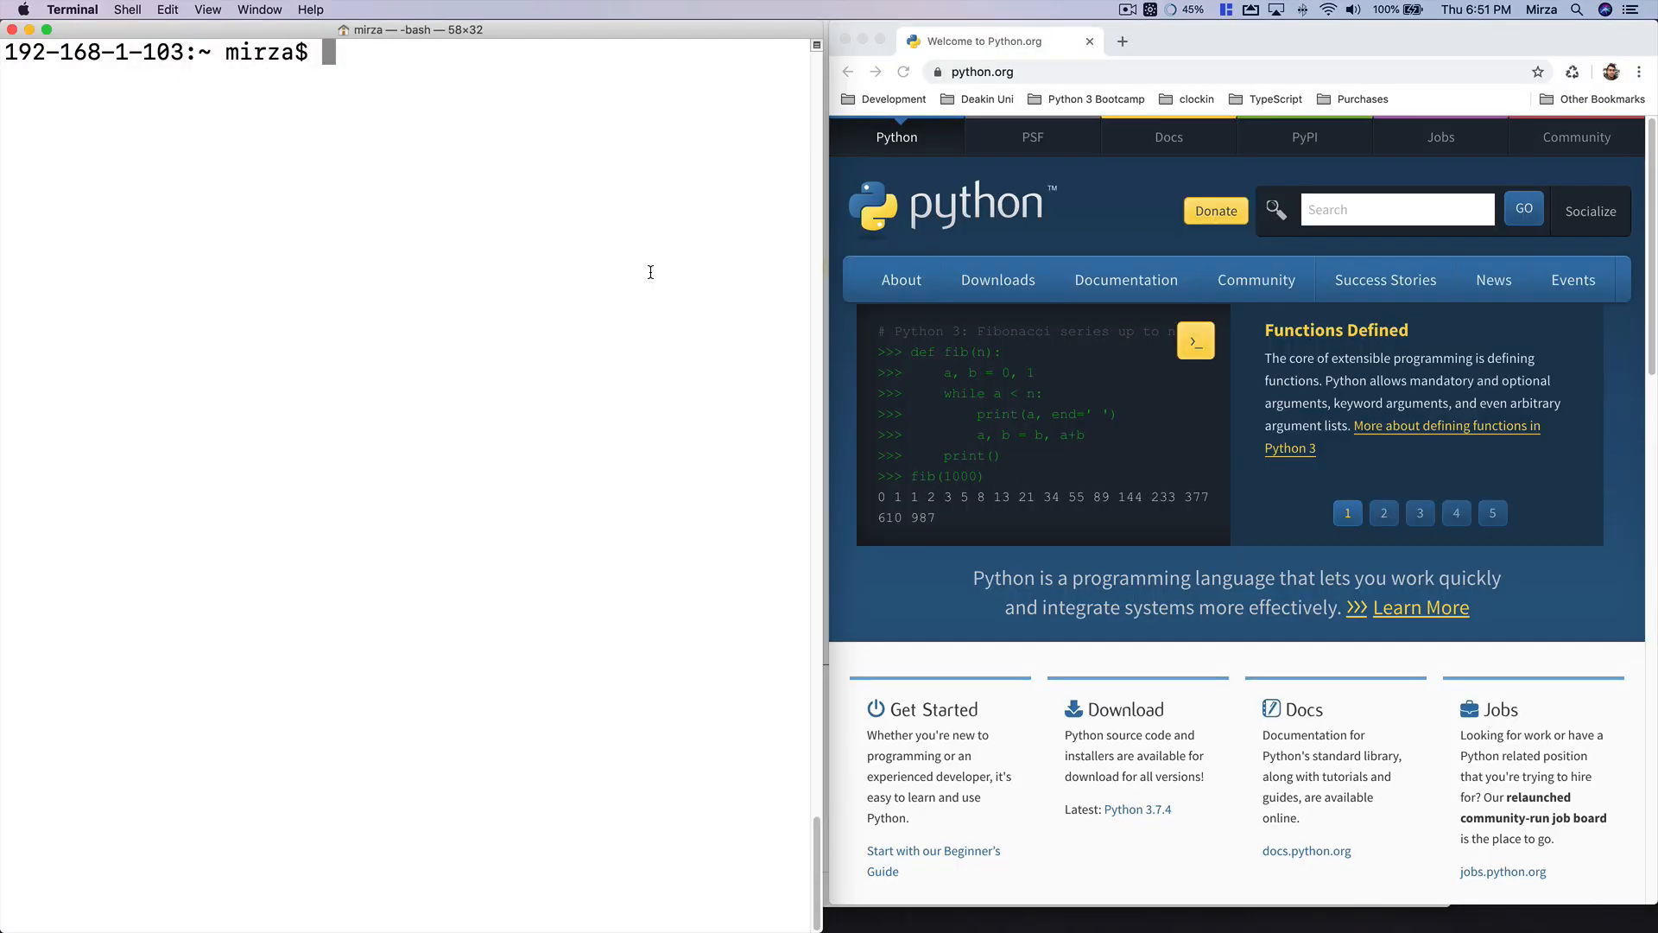
Check the python version, which reports Python 2.7.16.
left_click(1384, 513)
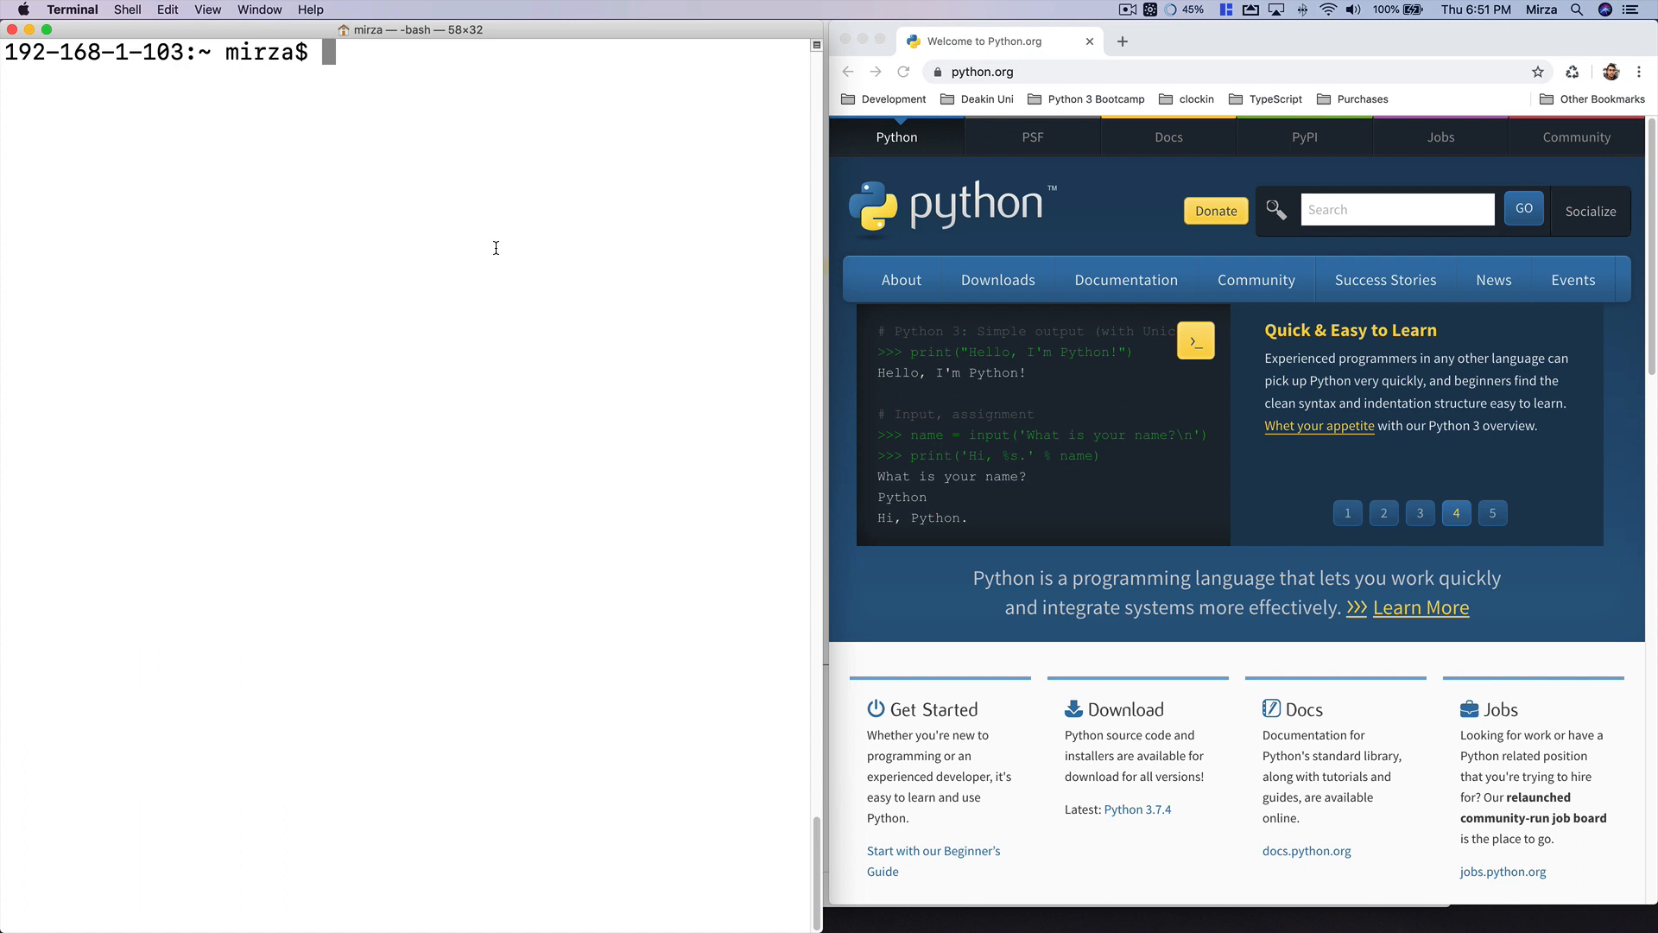
left_click(1493, 513)
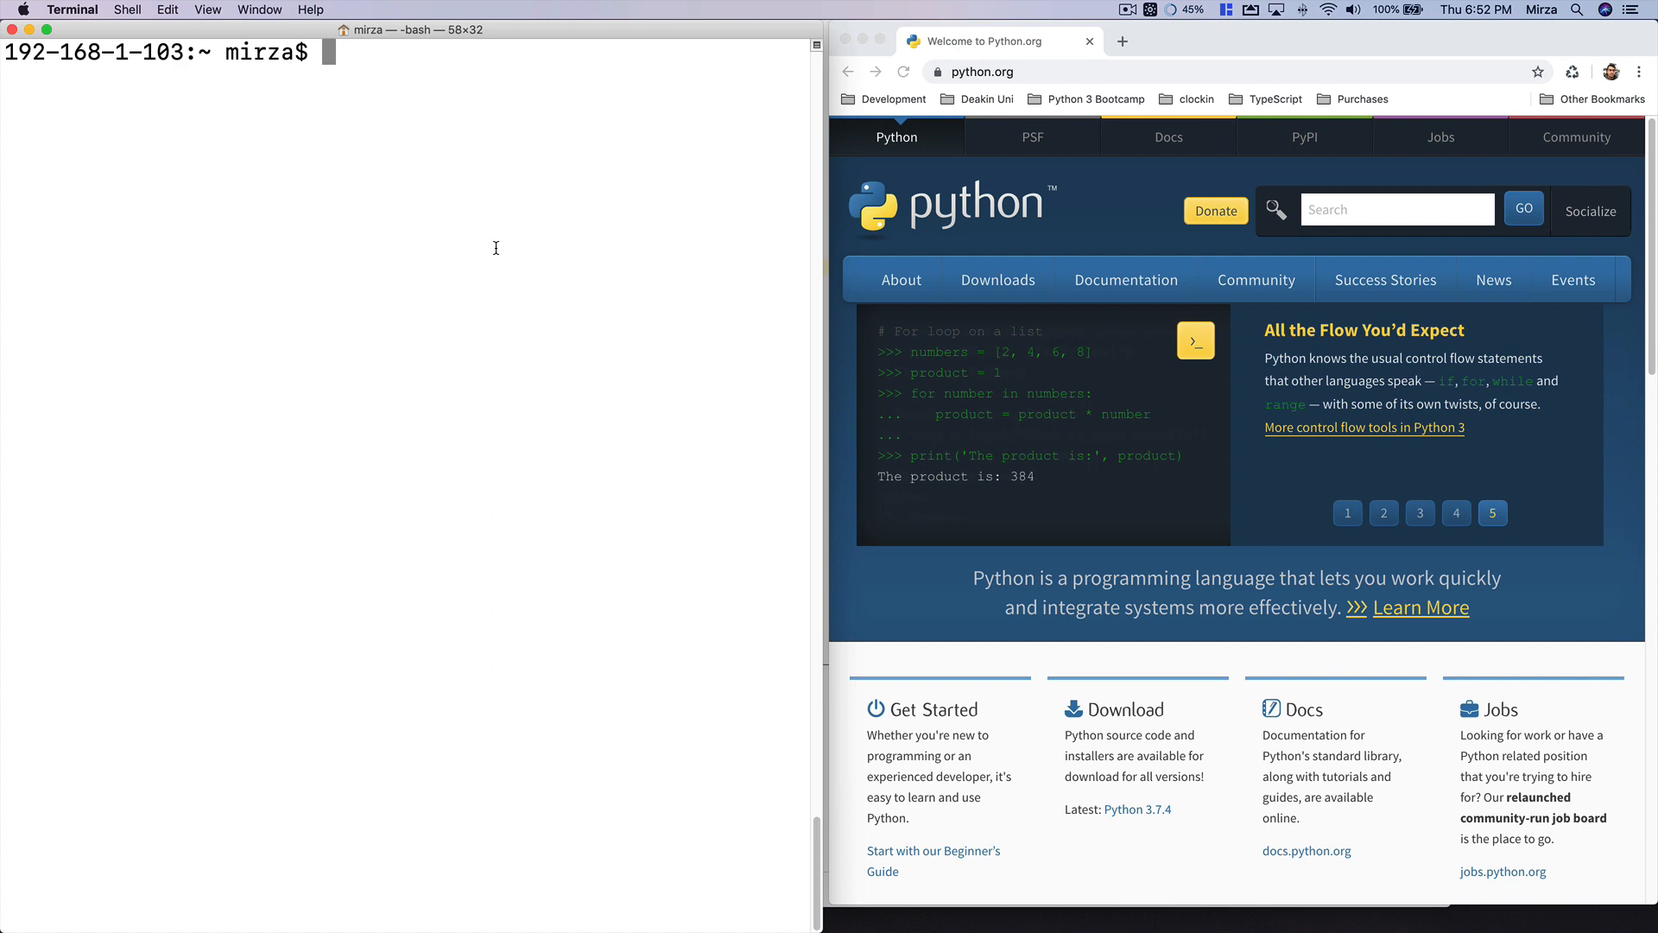
type("python")
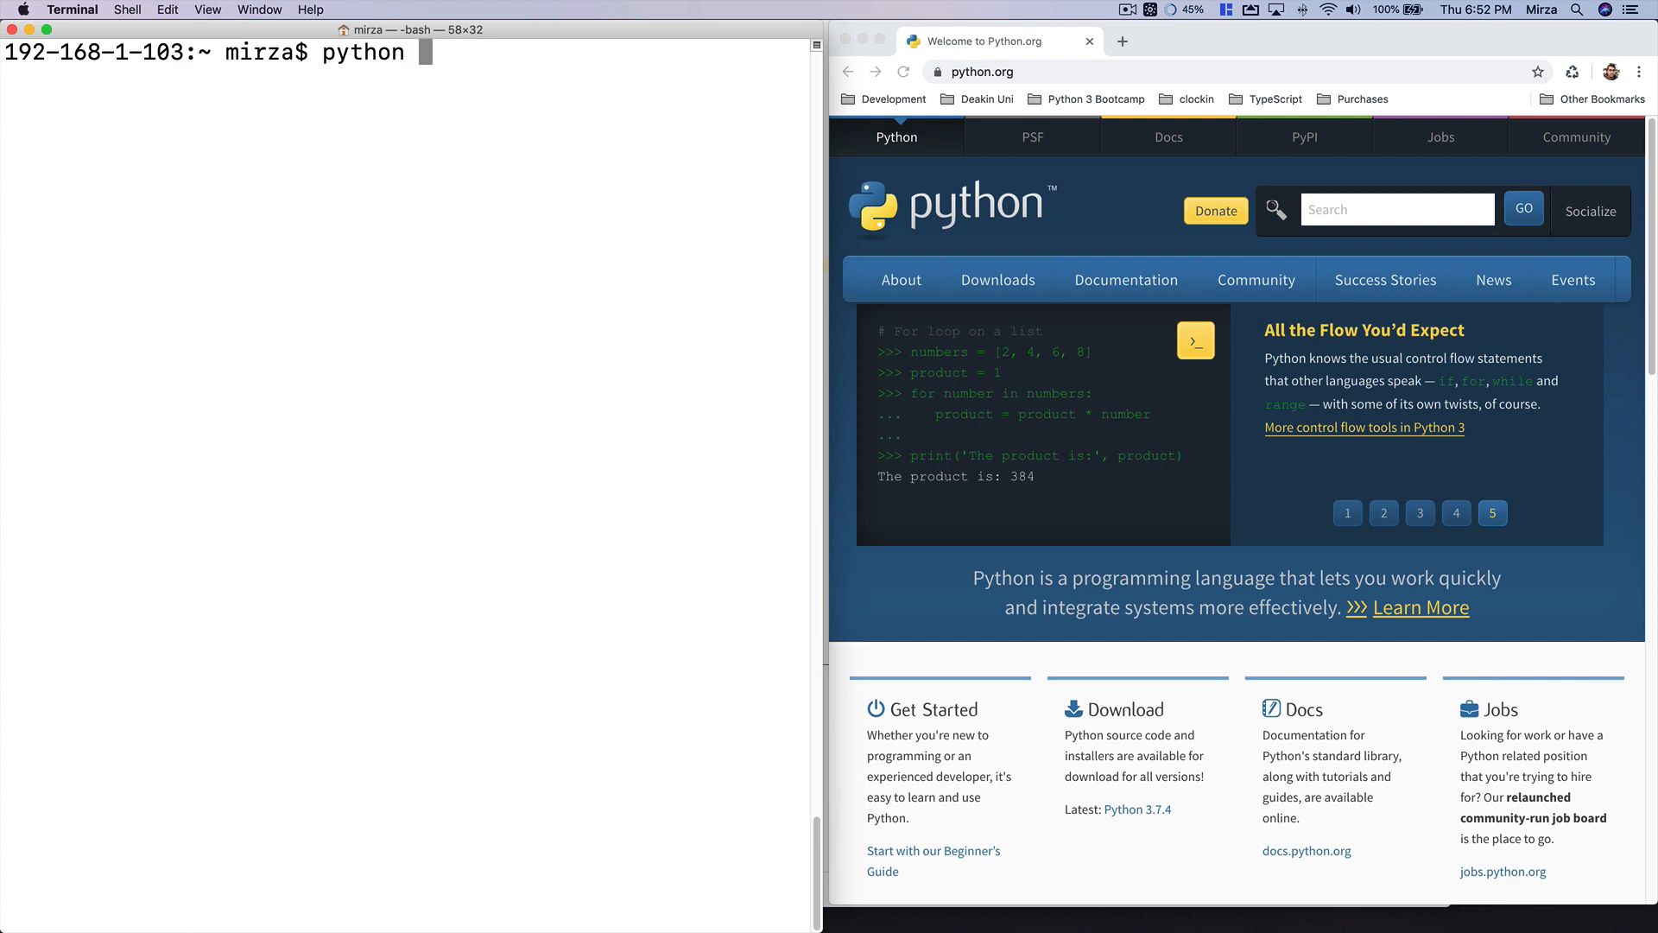
type("--version")
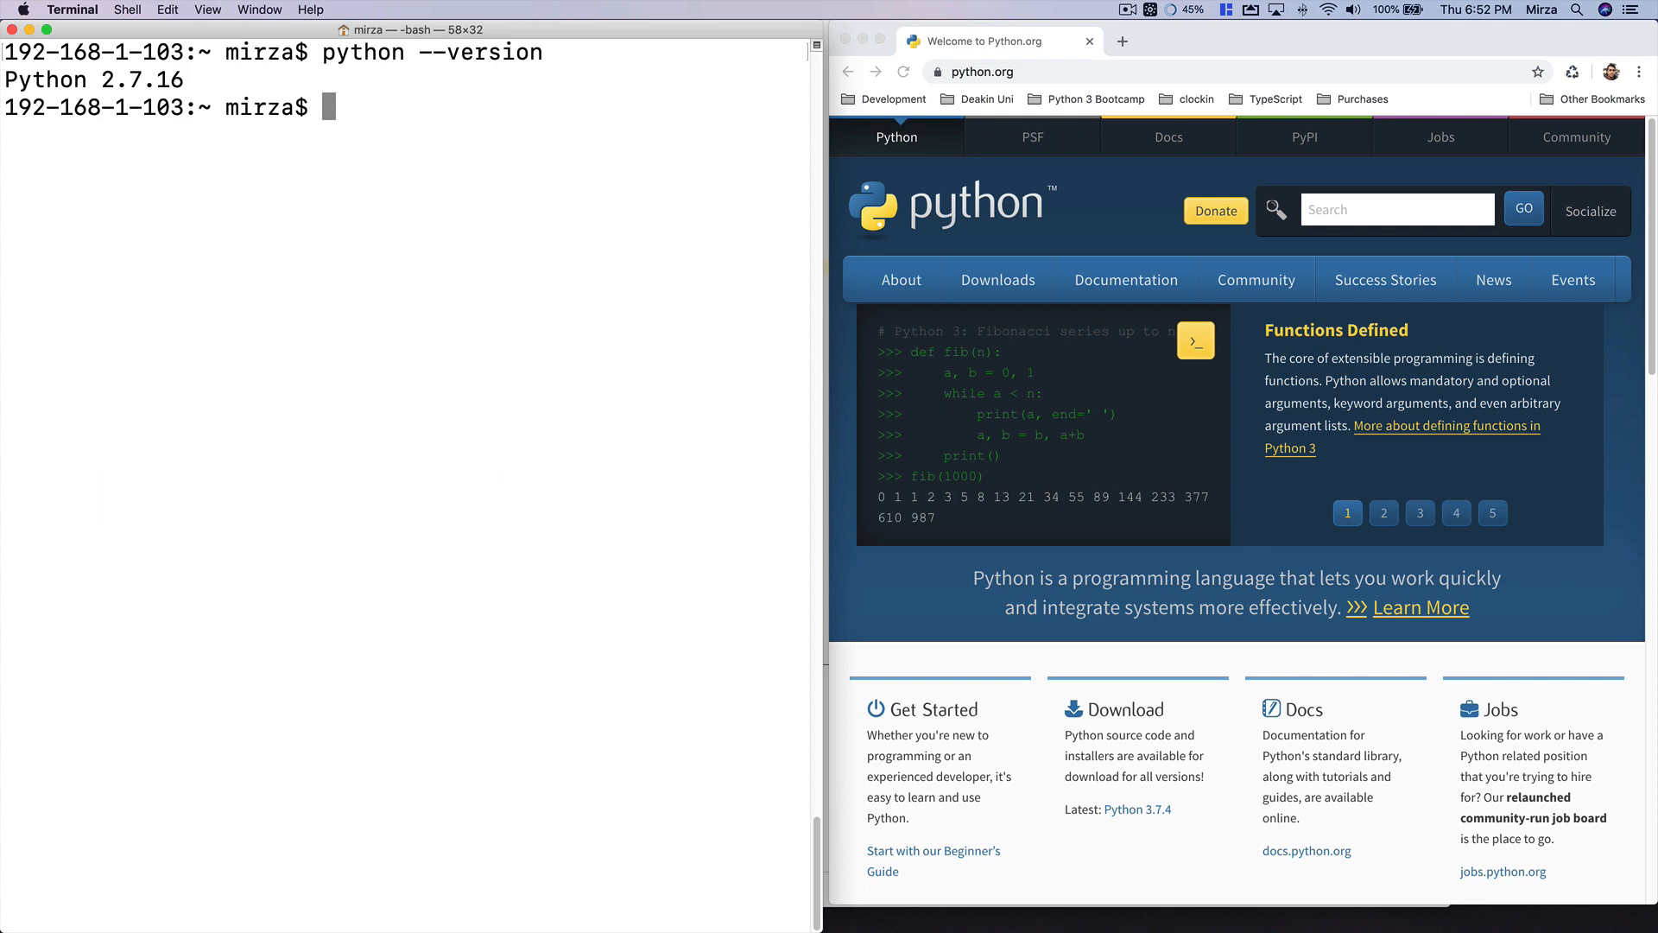
Check the python3 version, which reports Python 3.7.4.
left_click(1384, 513)
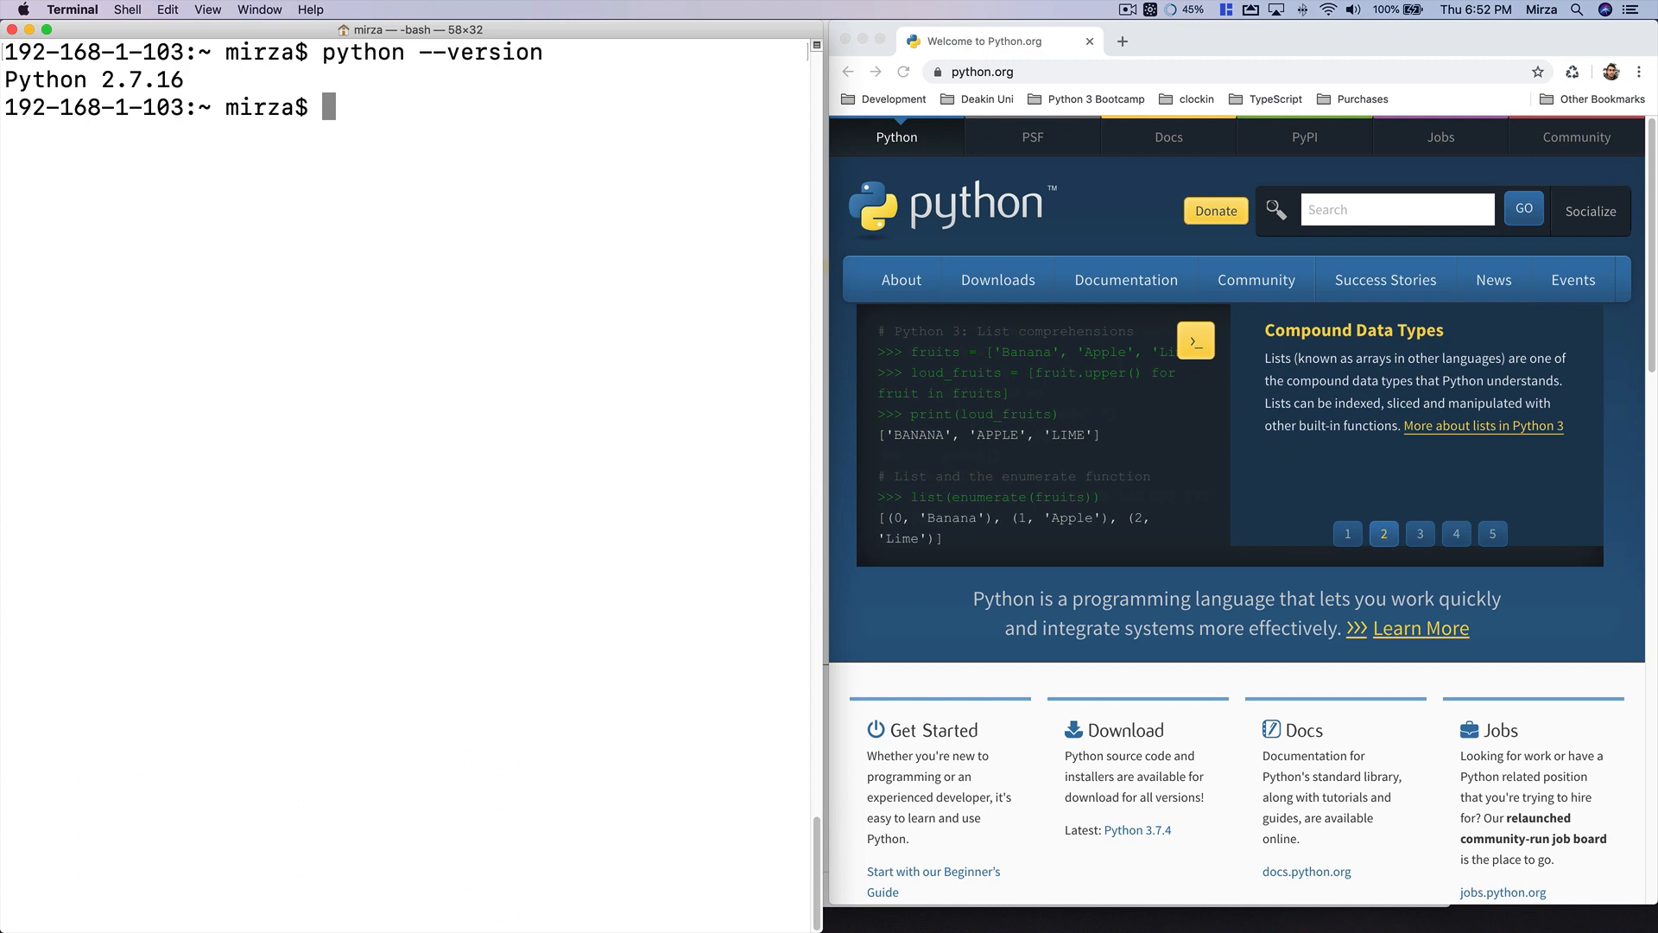
type("python")
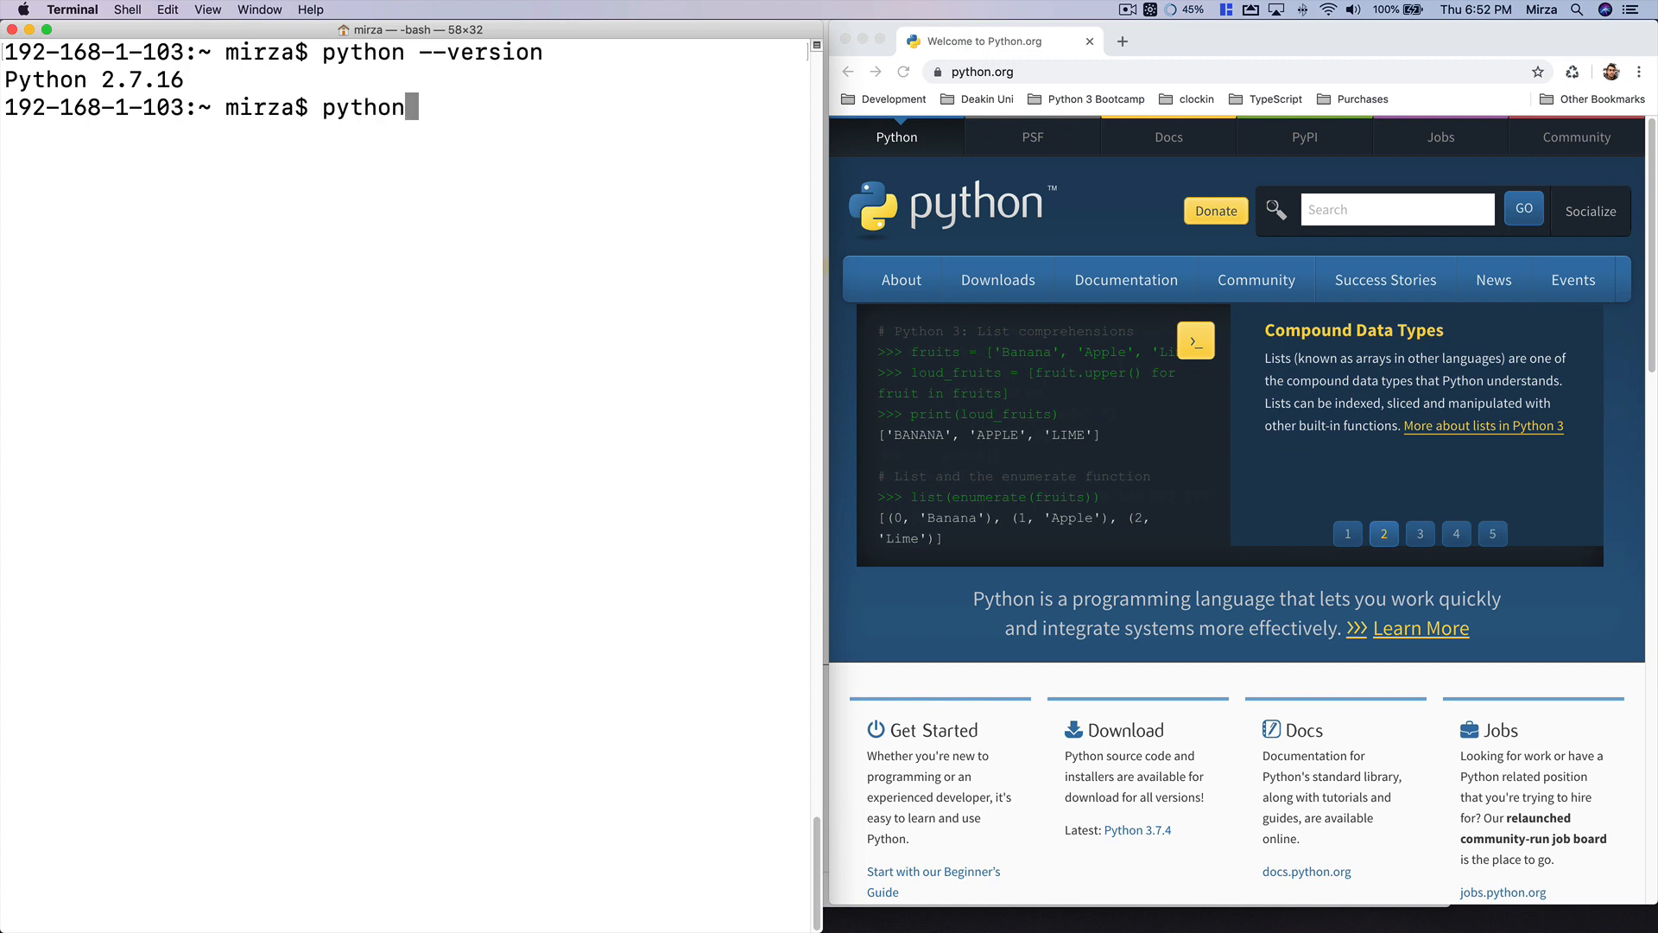
type("3")
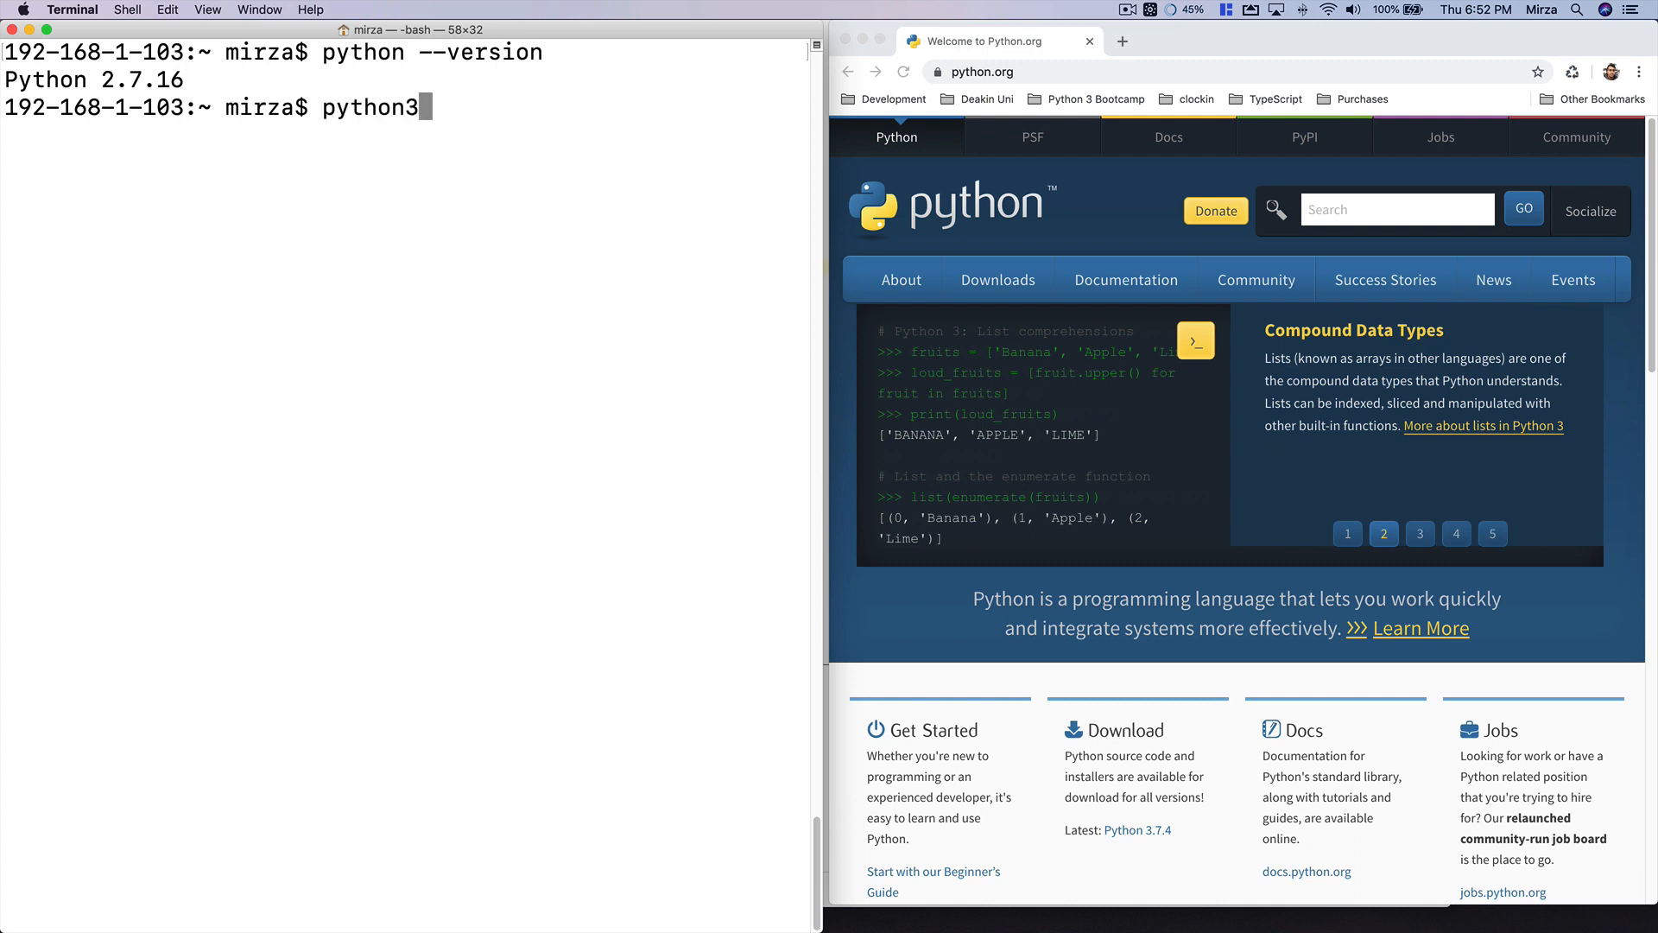
type("--version")
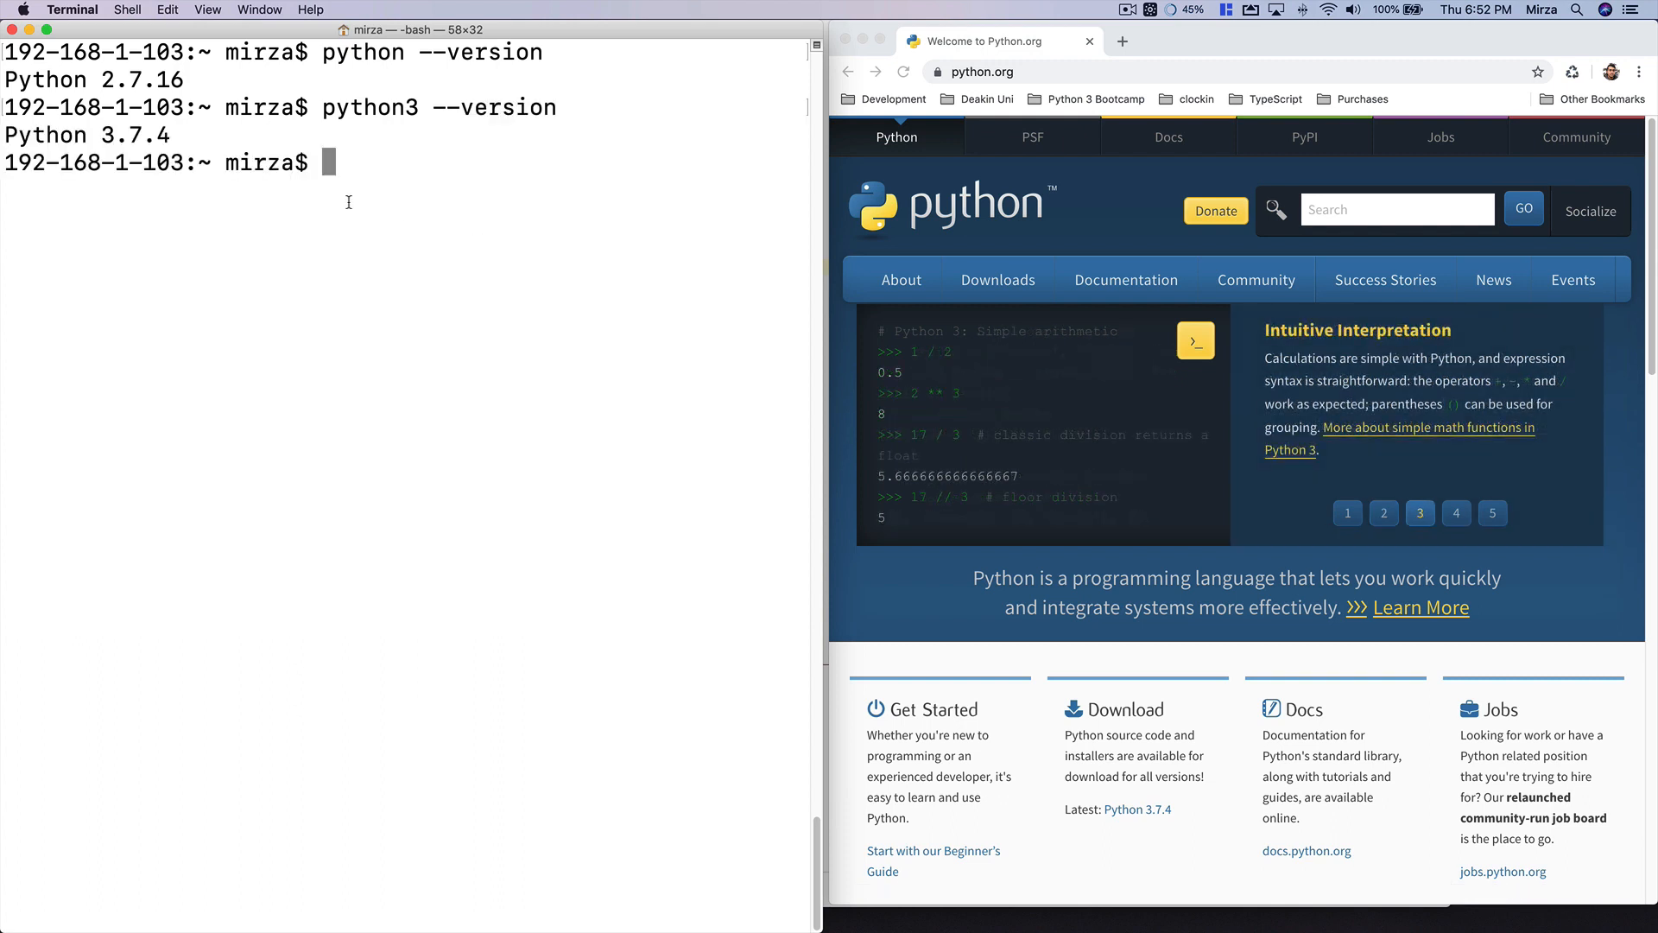
mouse_move(363, 84)
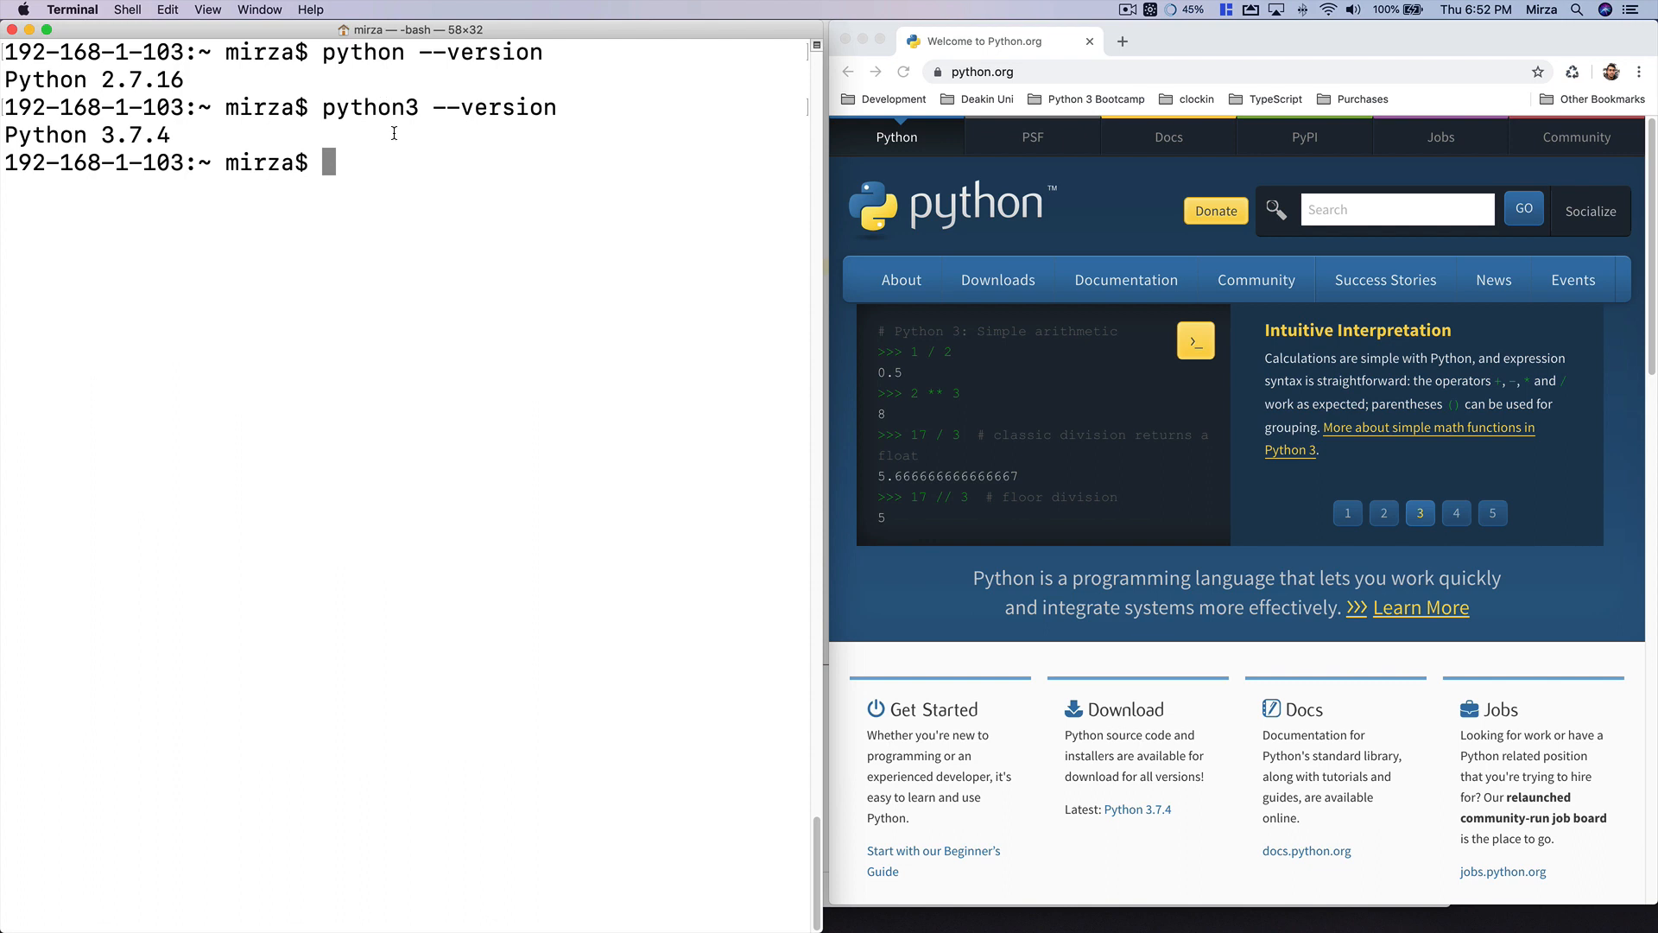
left_click(1456, 512)
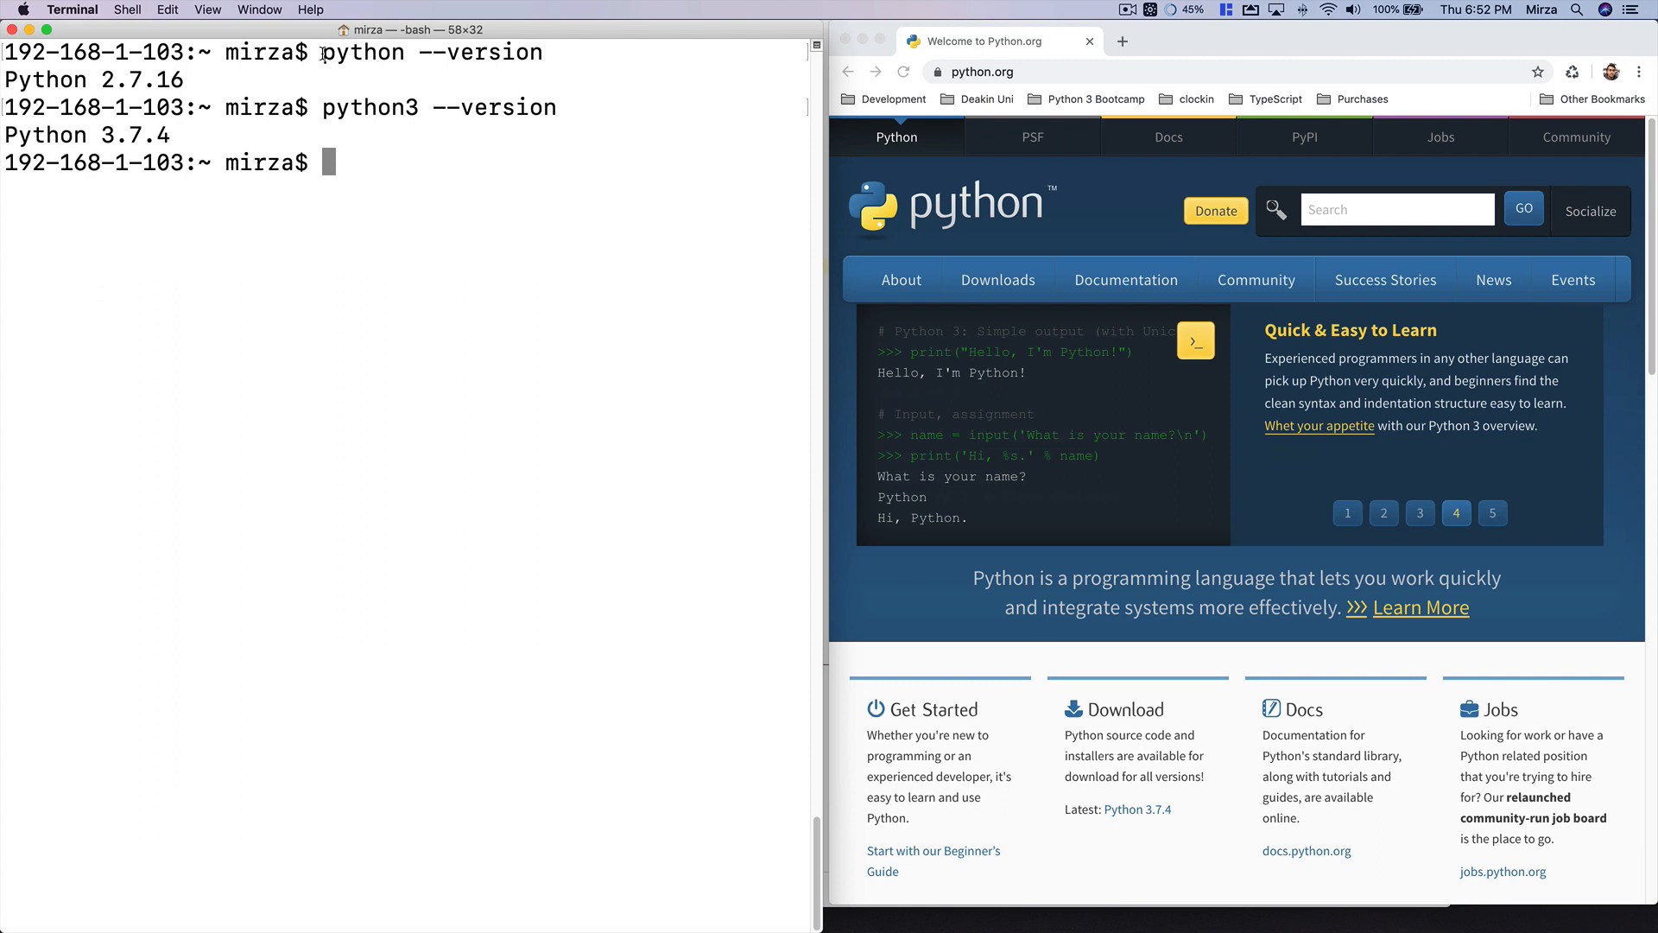
double_click(362, 52)
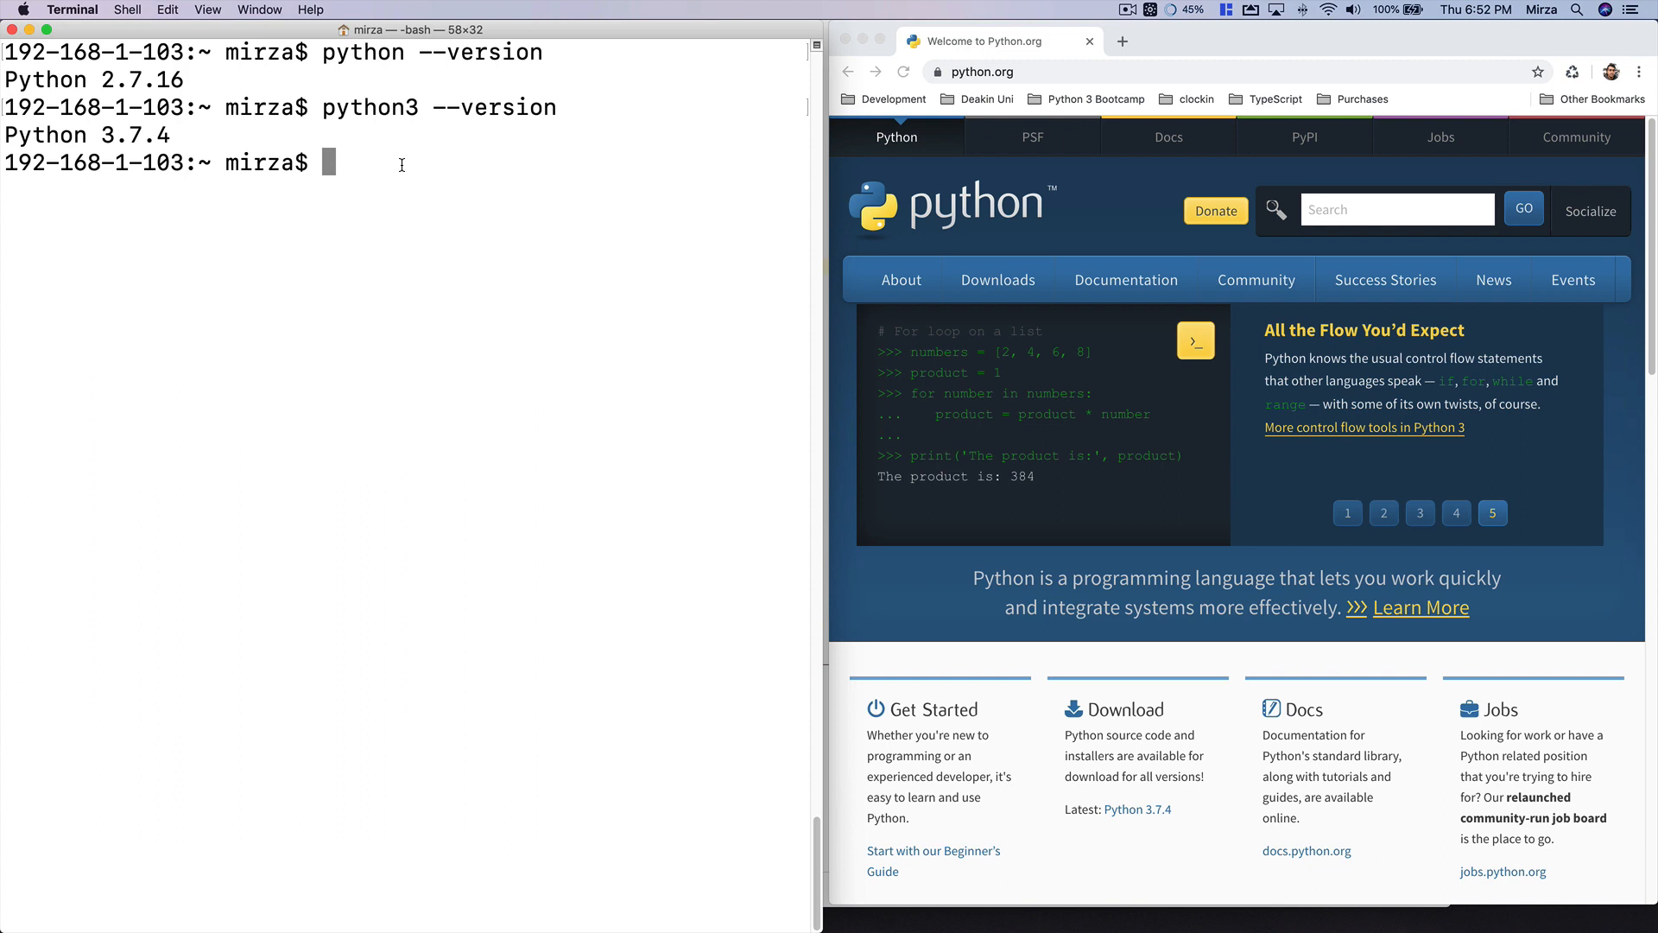
Remove the stray 'a' and enter the command nano ~/.bash_profile at the prompt.
type("a")
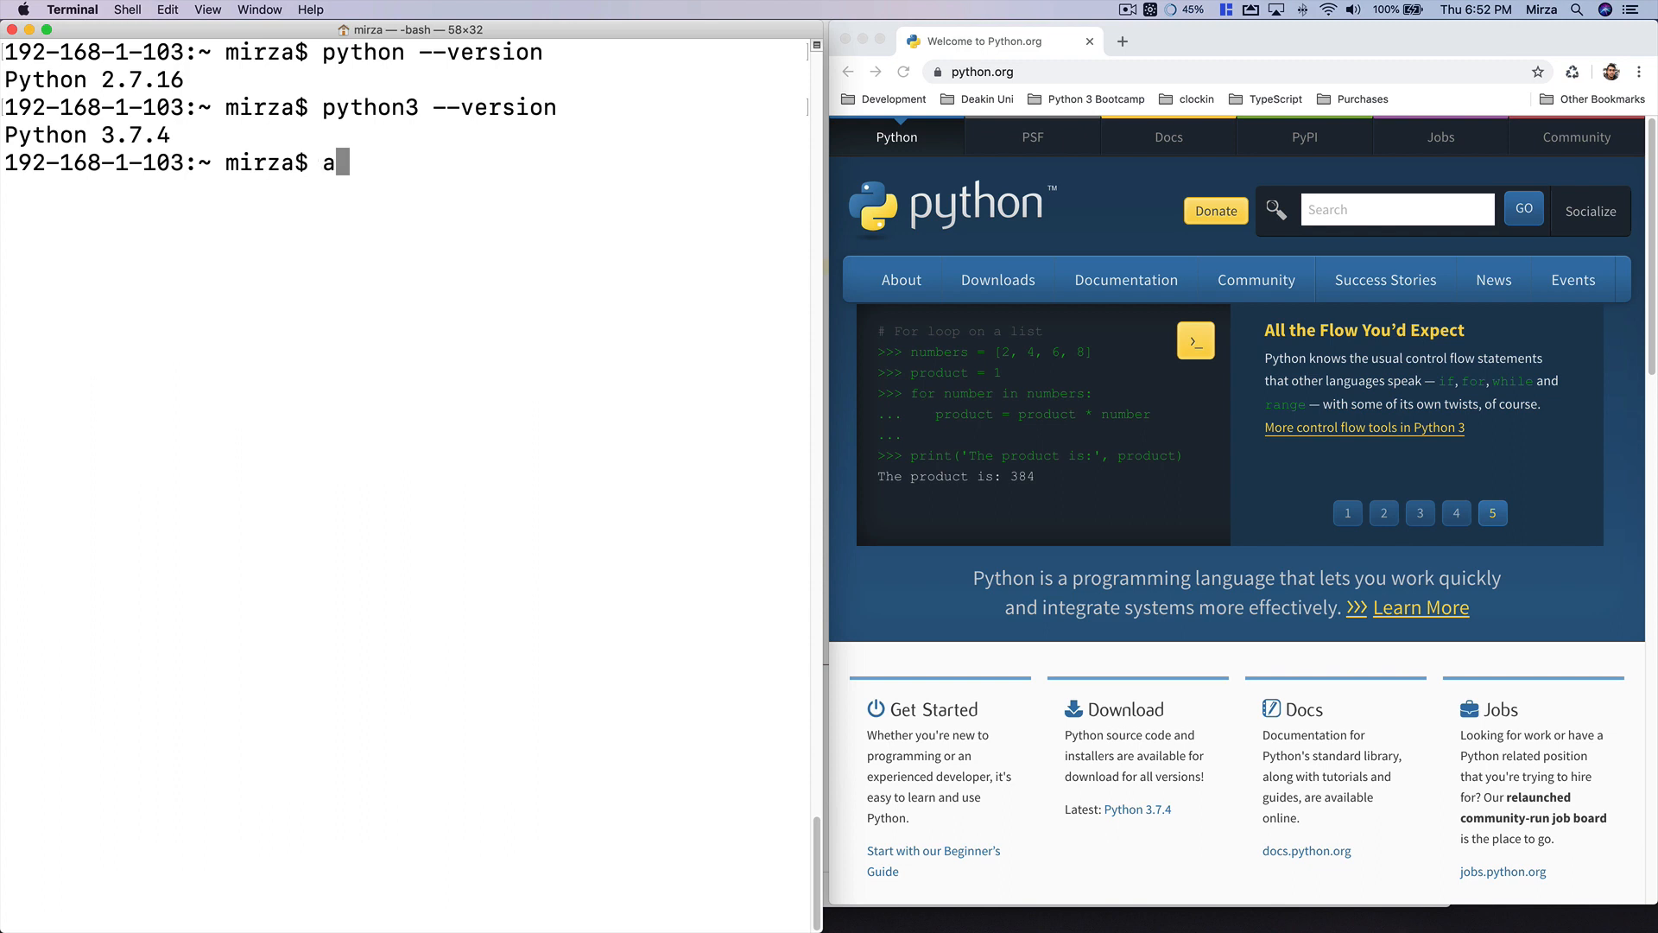
key("backspace")
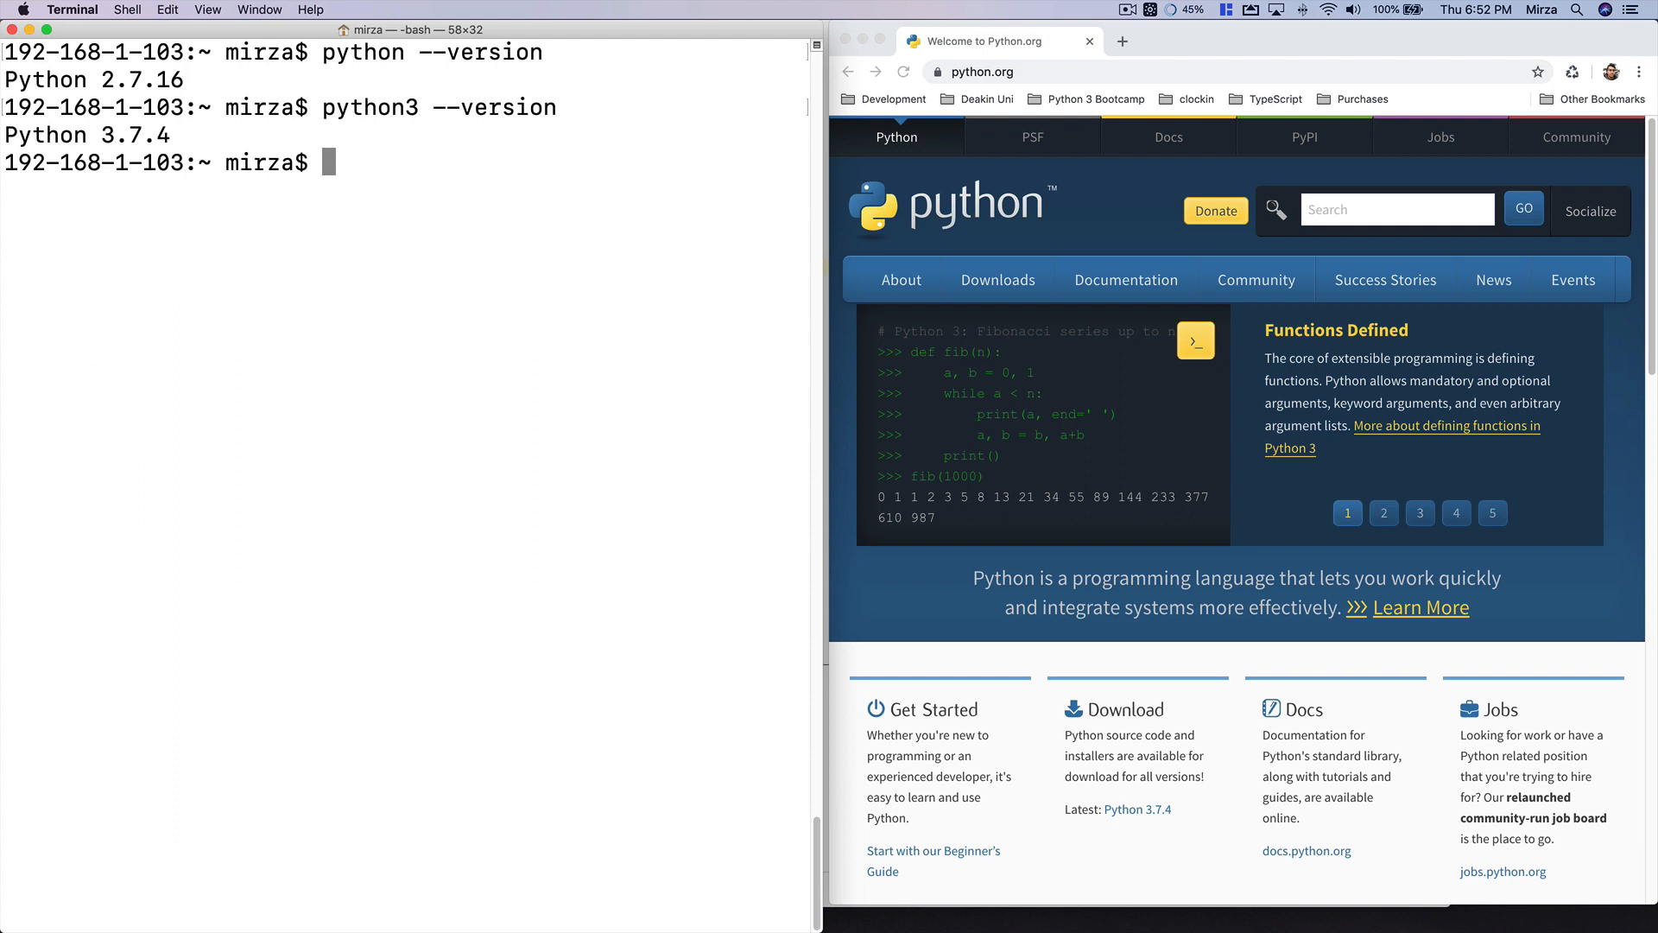
type("n")
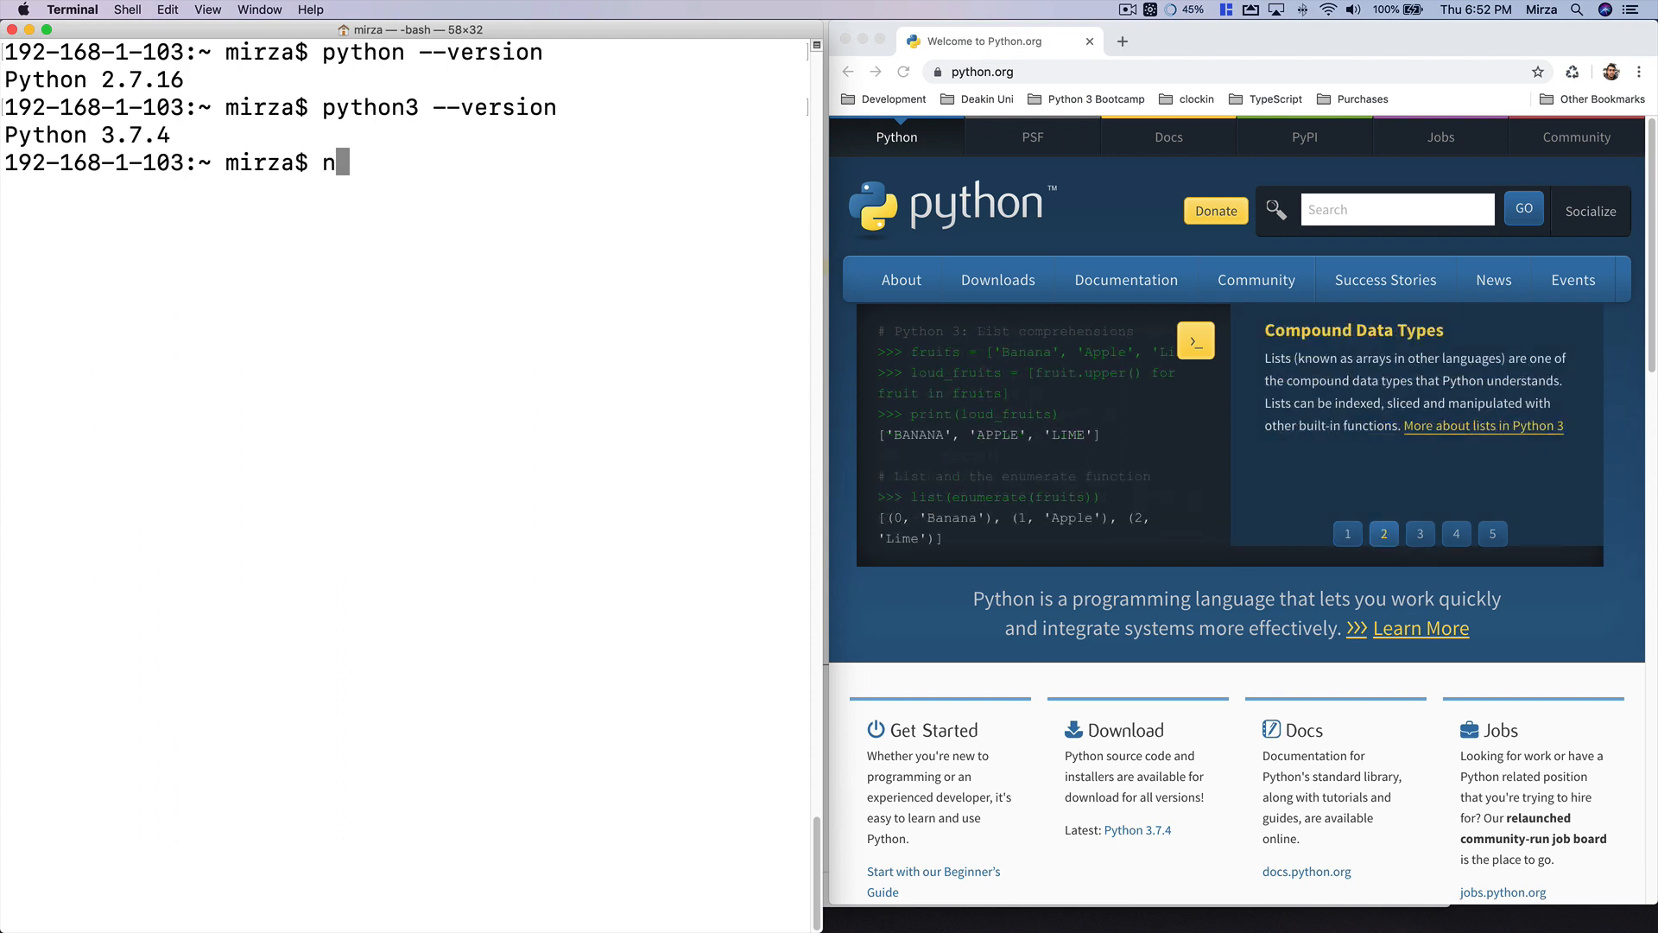
type("ano")
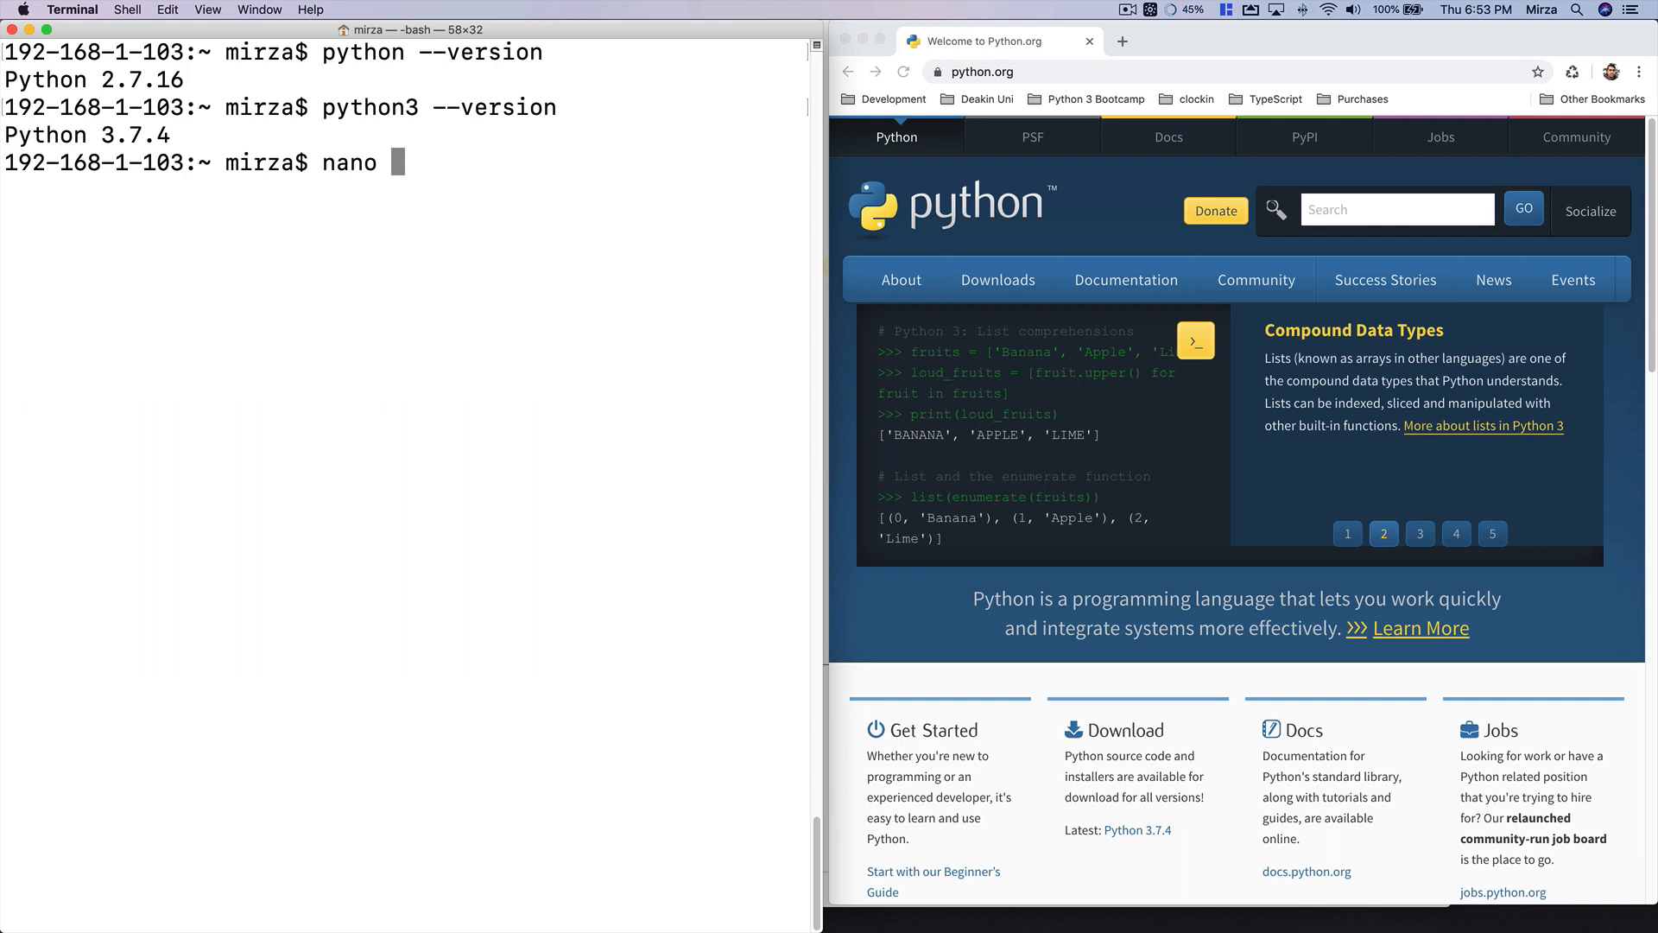
type("~/.bash_prof")
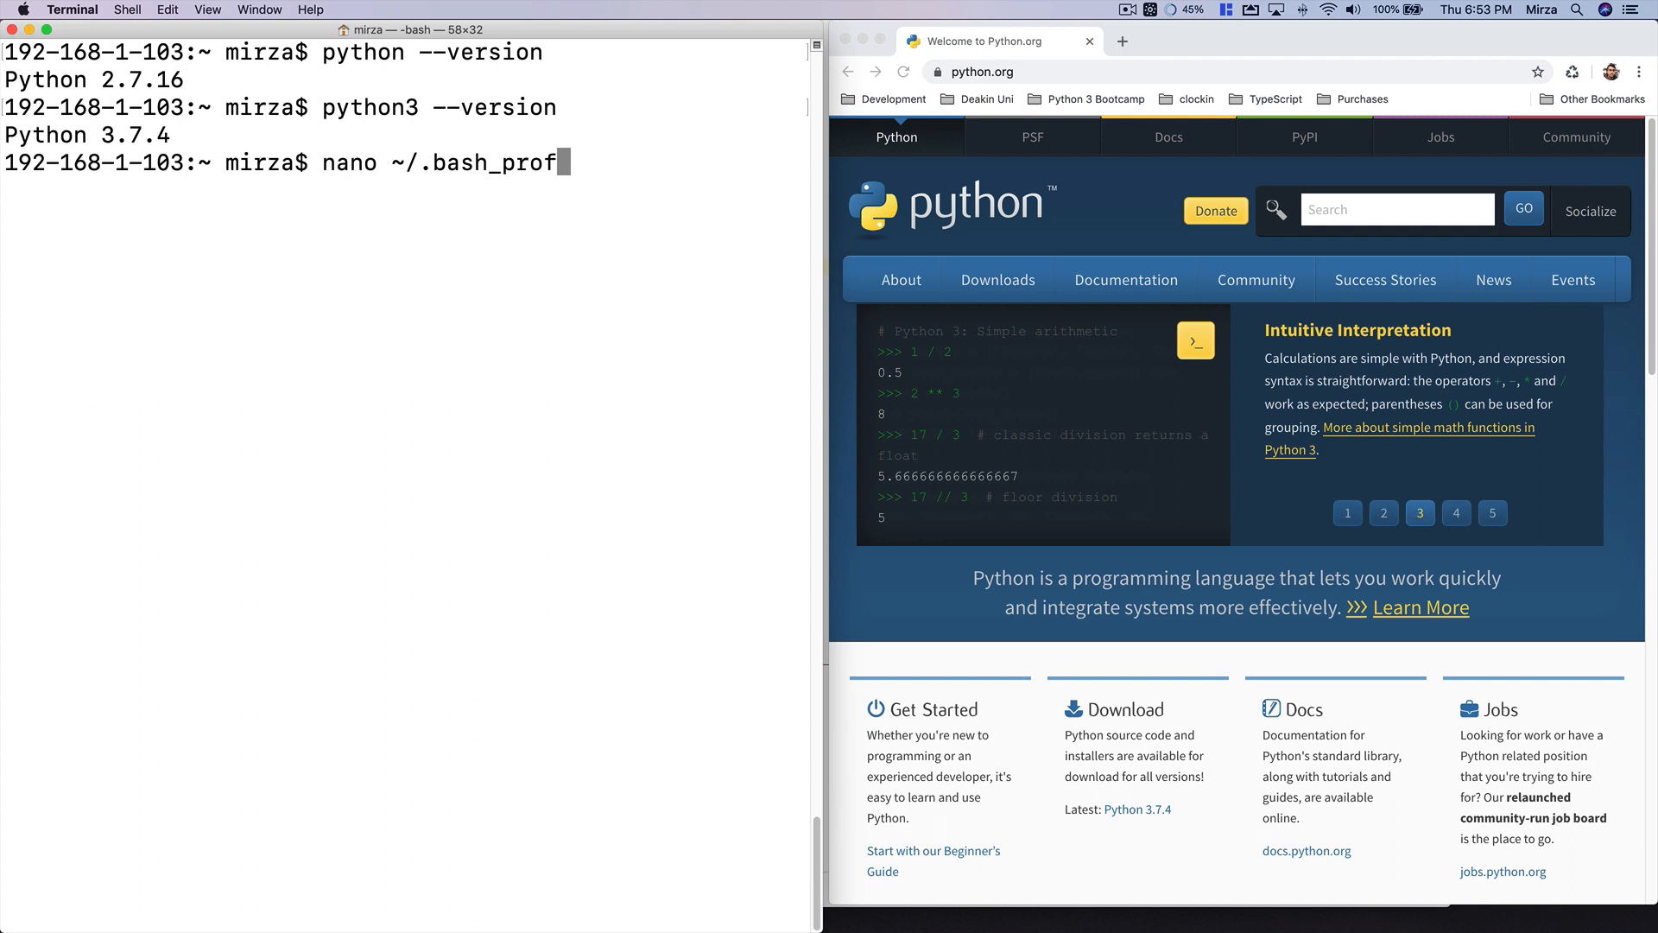
type("ile")
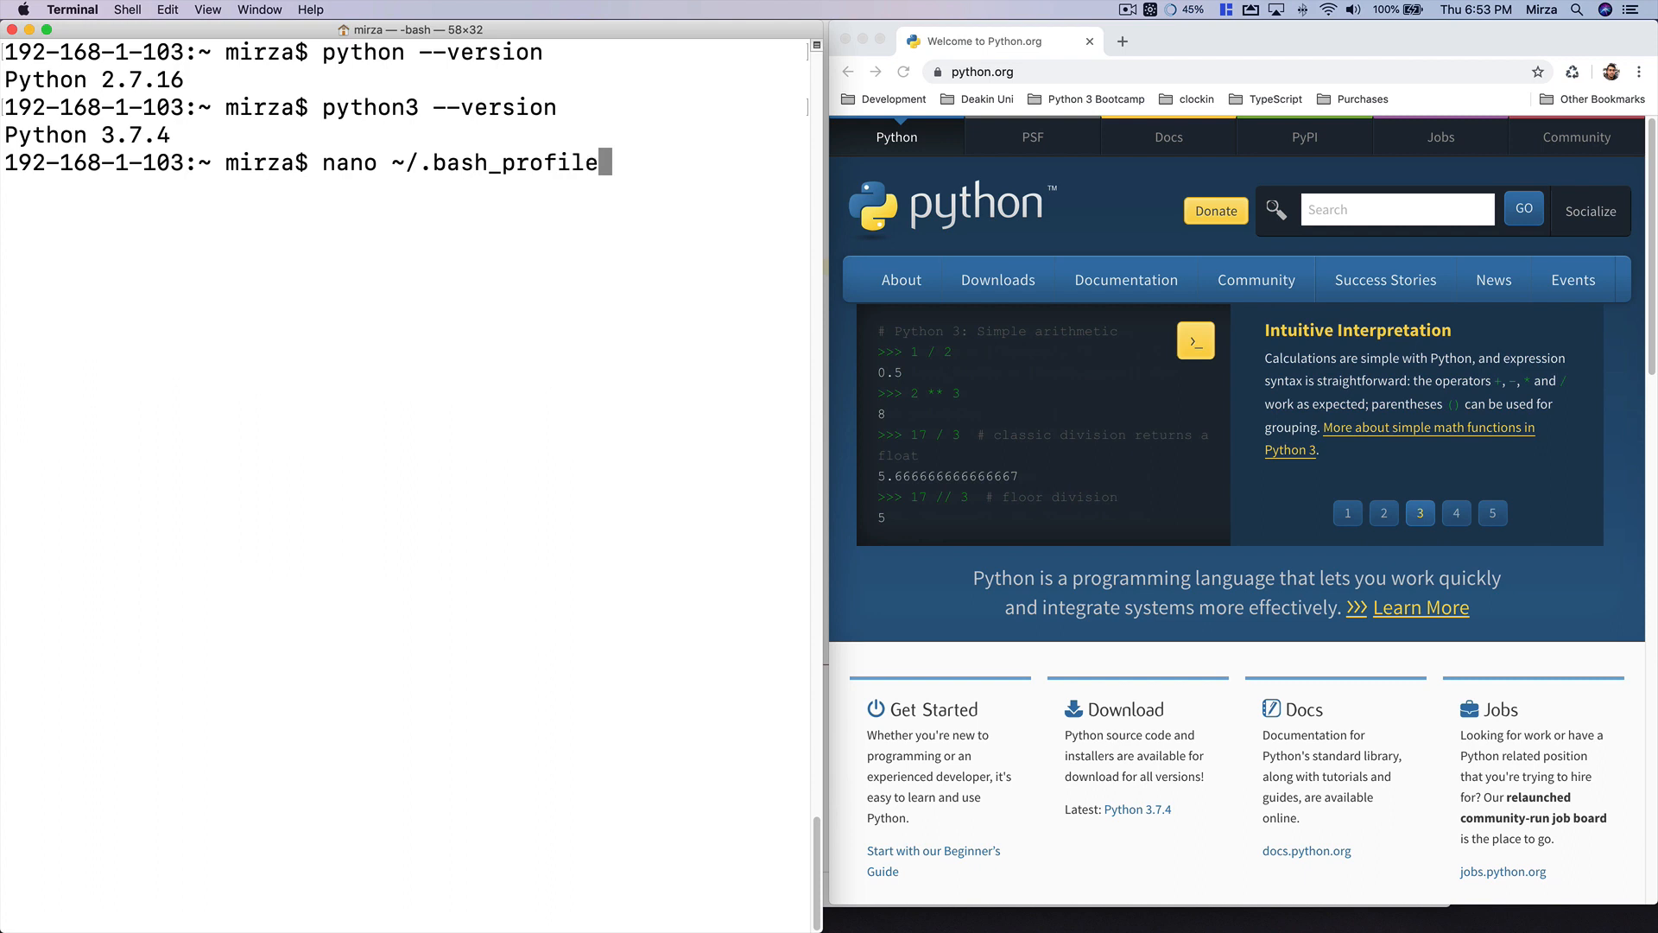
Add alias python="python3" and alias pip="pip3" lines to ~/.bash_profile and begin saving.
double_click(349, 161)
type("a")
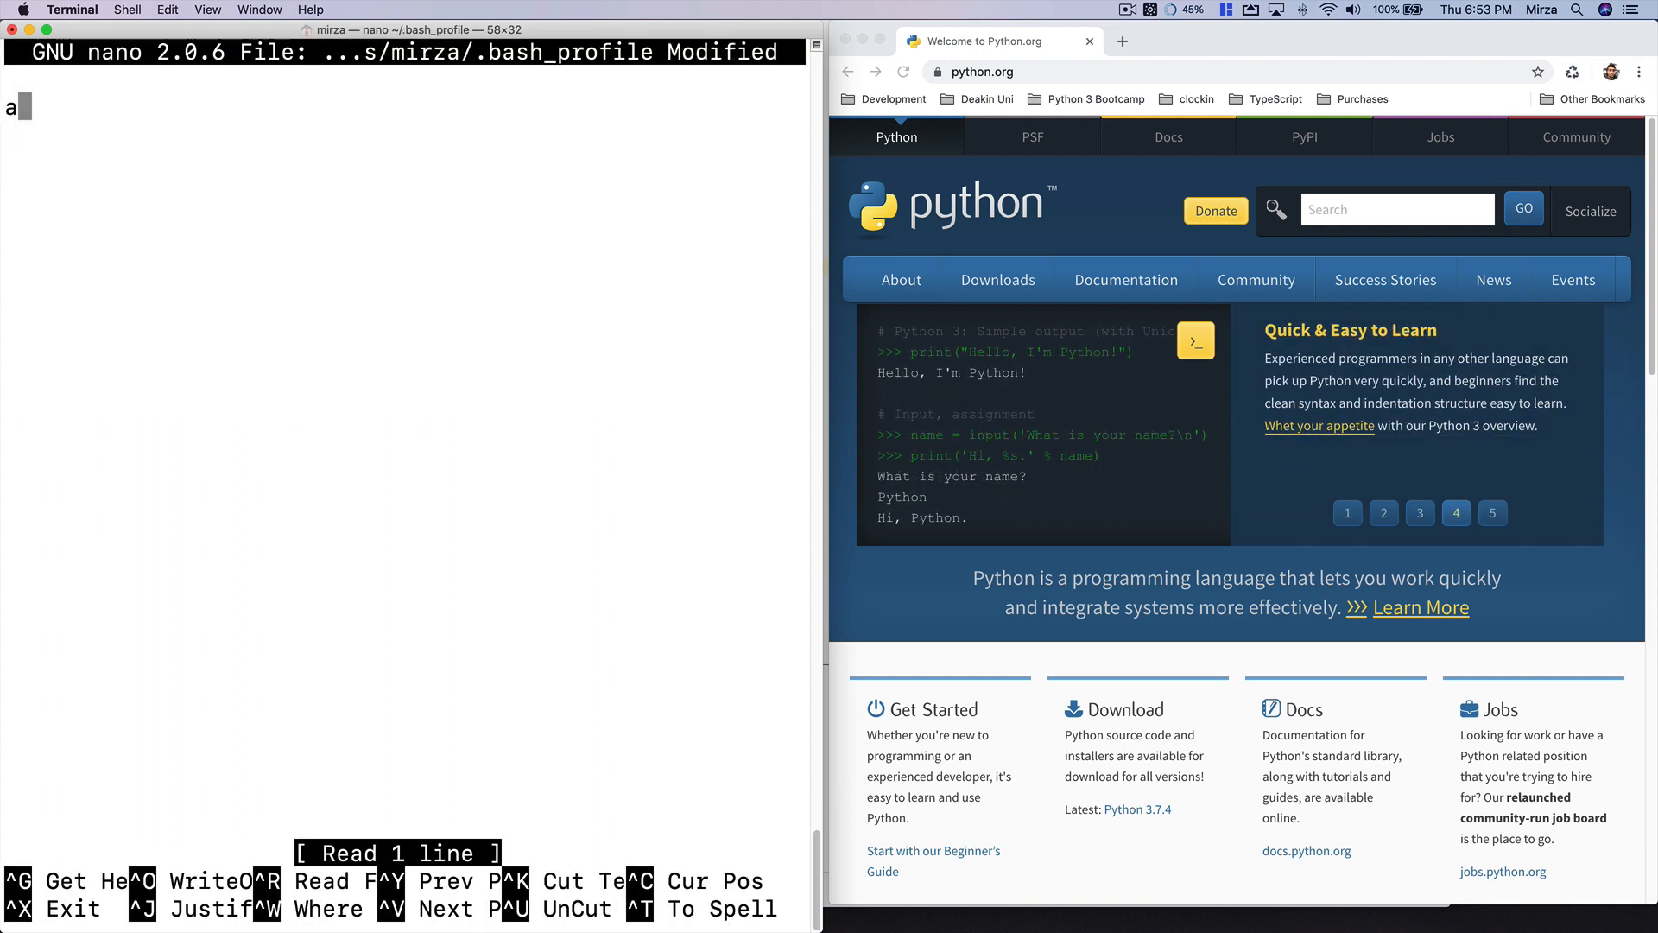
type("lias pyth")
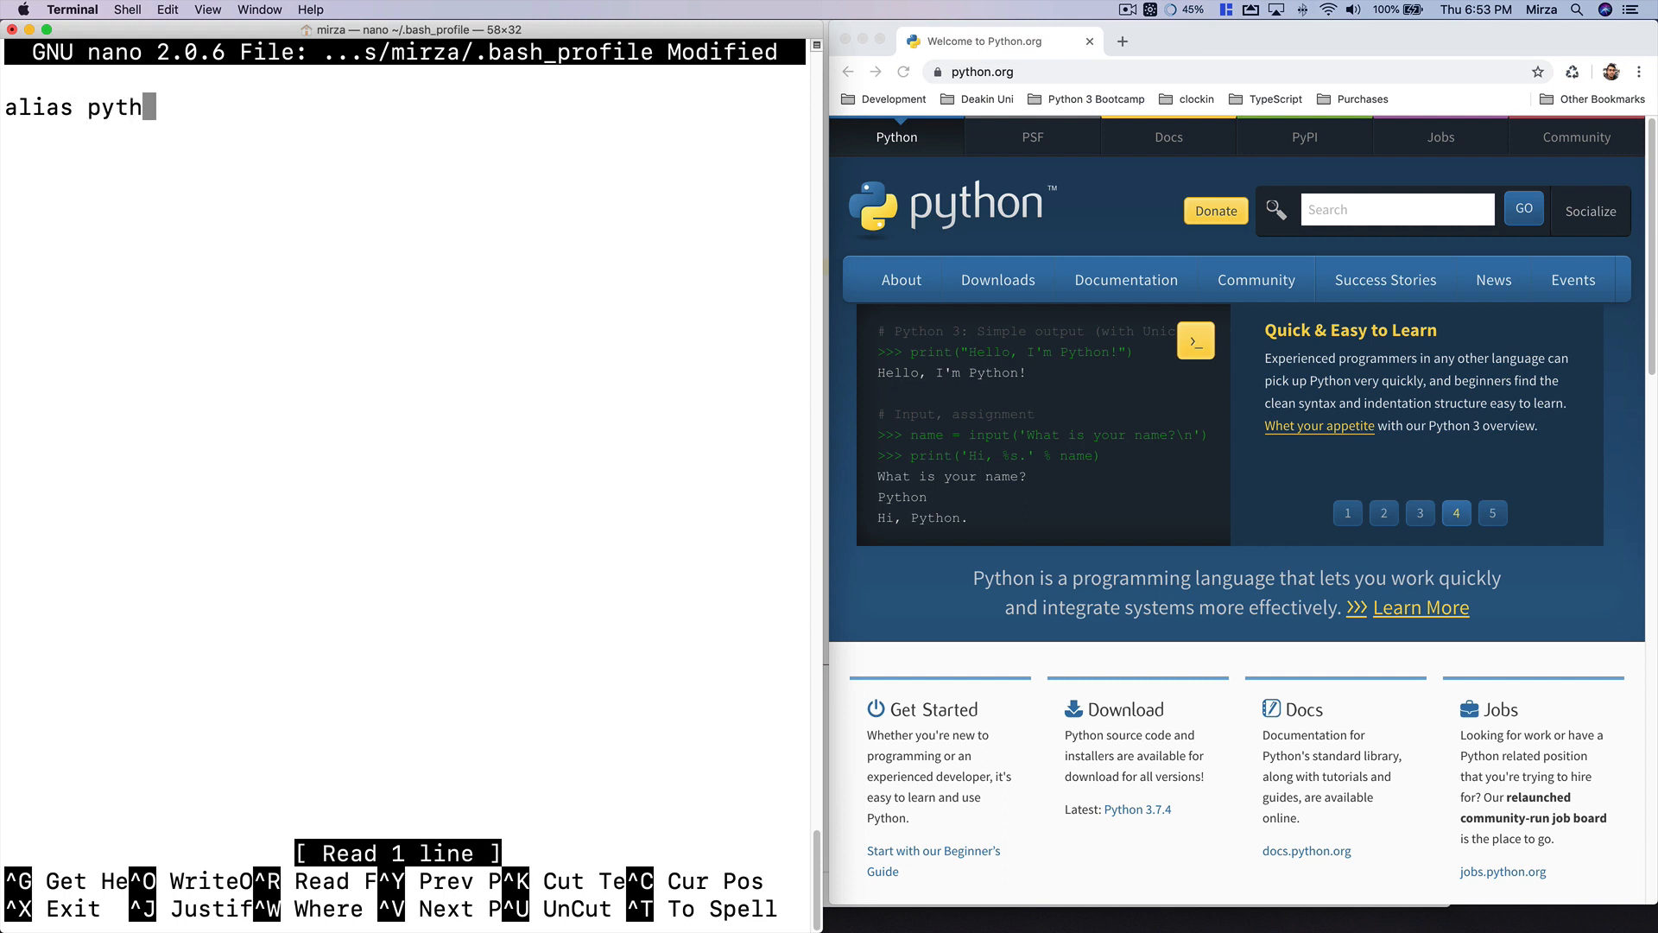
type("on=\"python3")
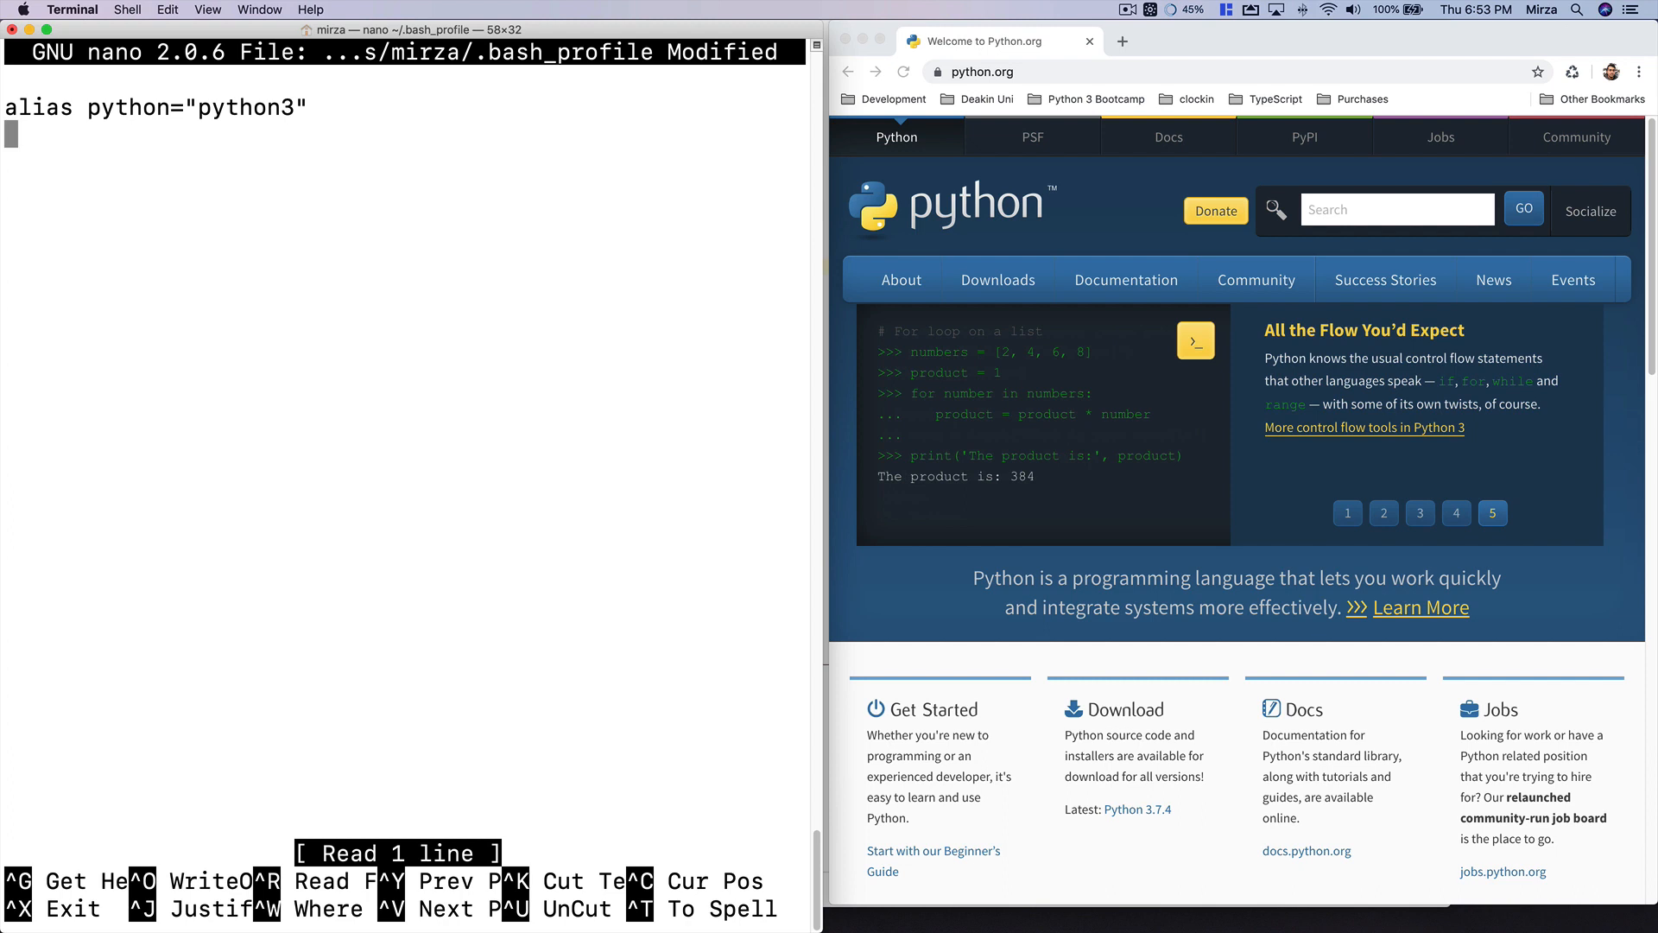
type("alias p")
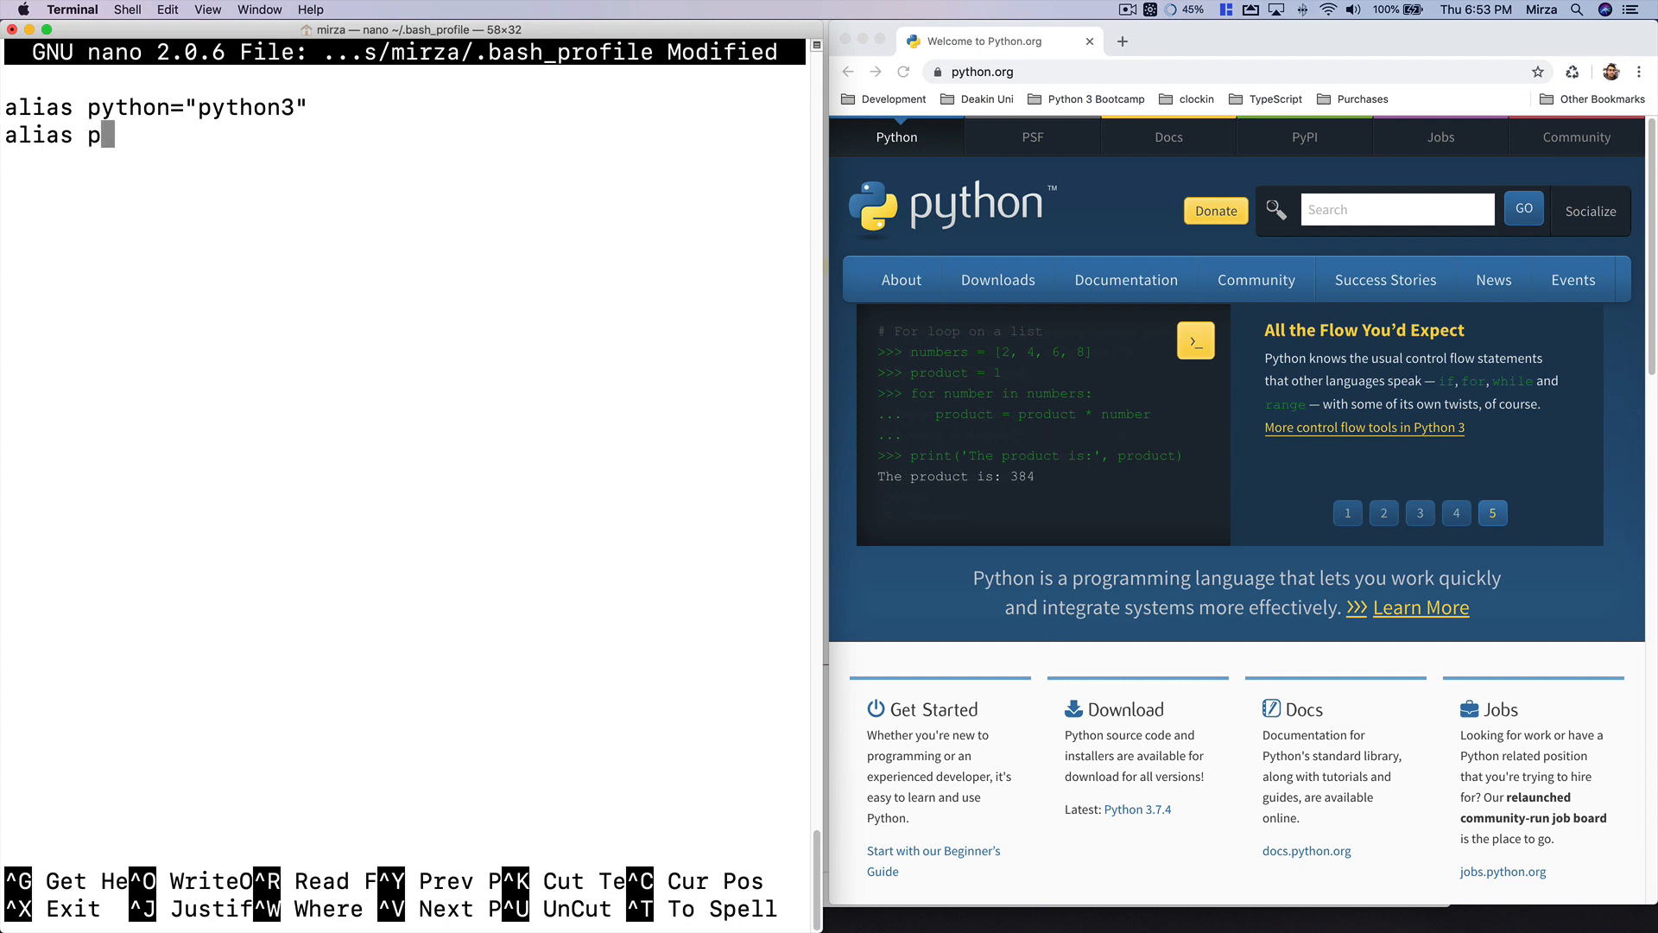
type("ip=\"")
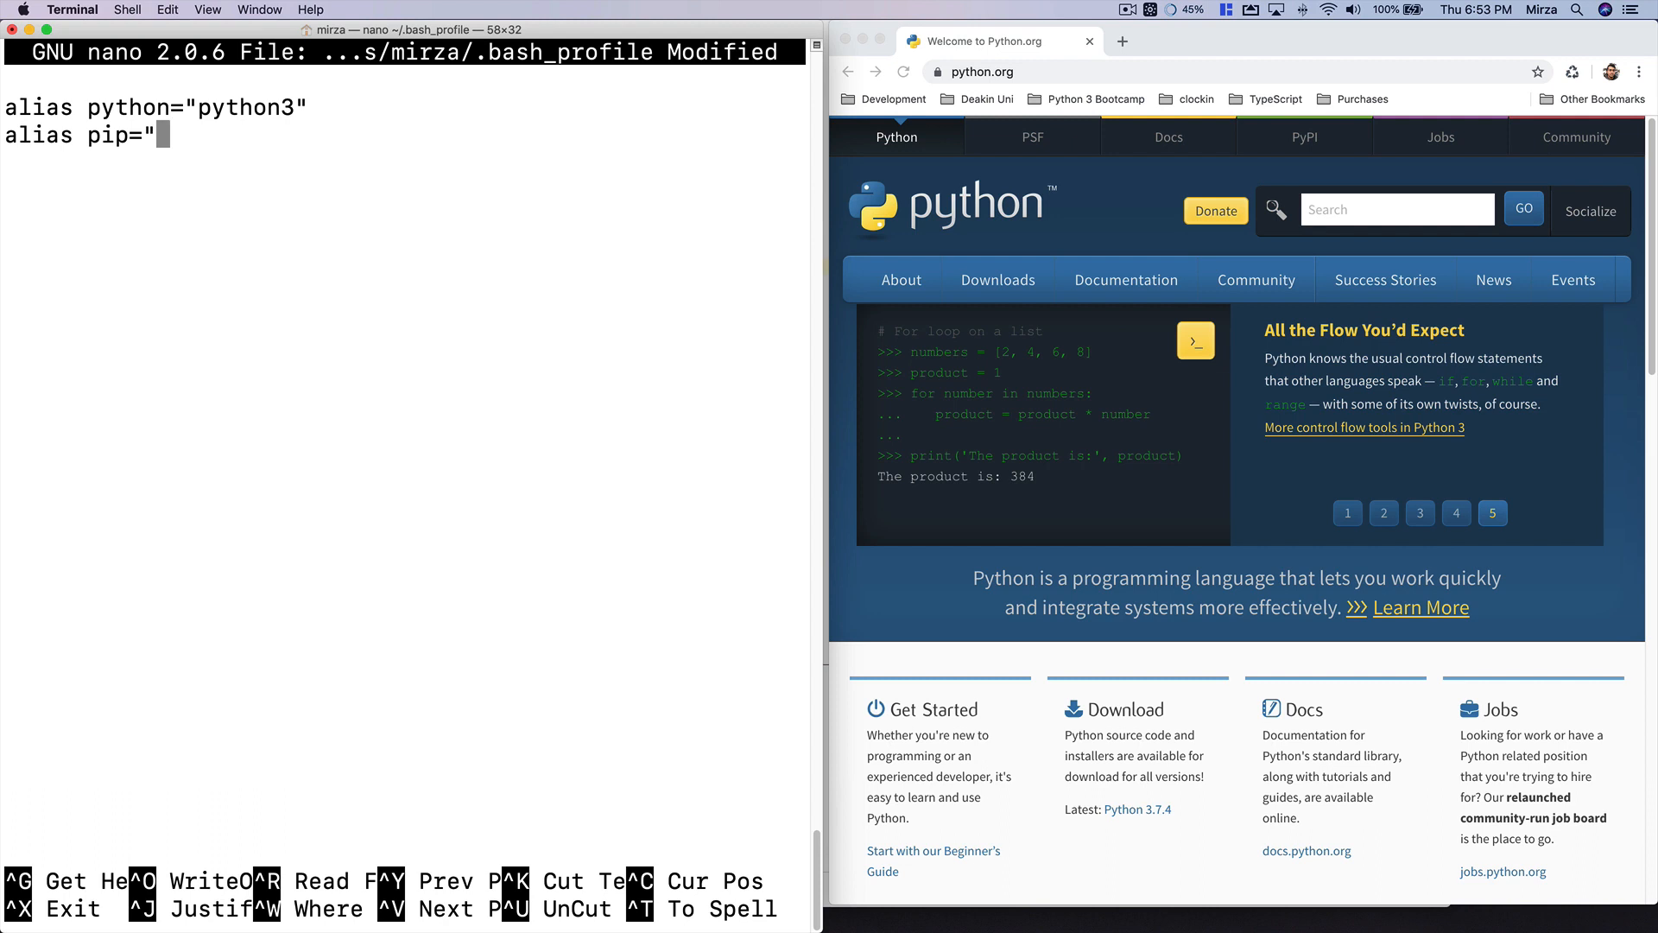
type("pip3\"")
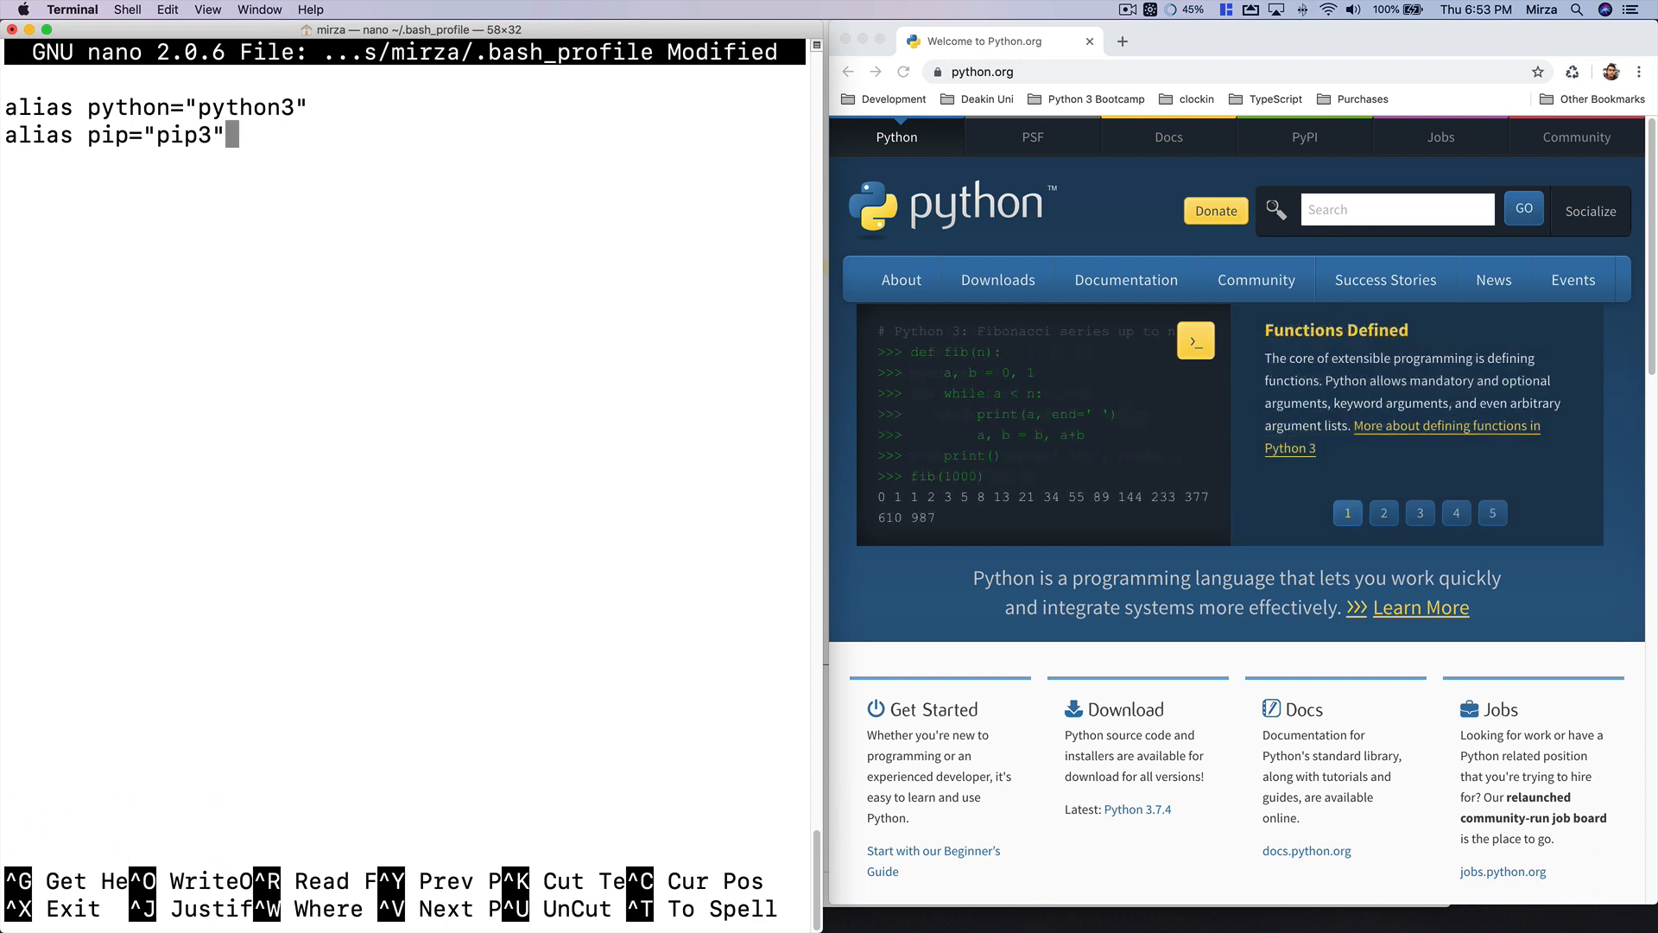
key("ctrl+o")
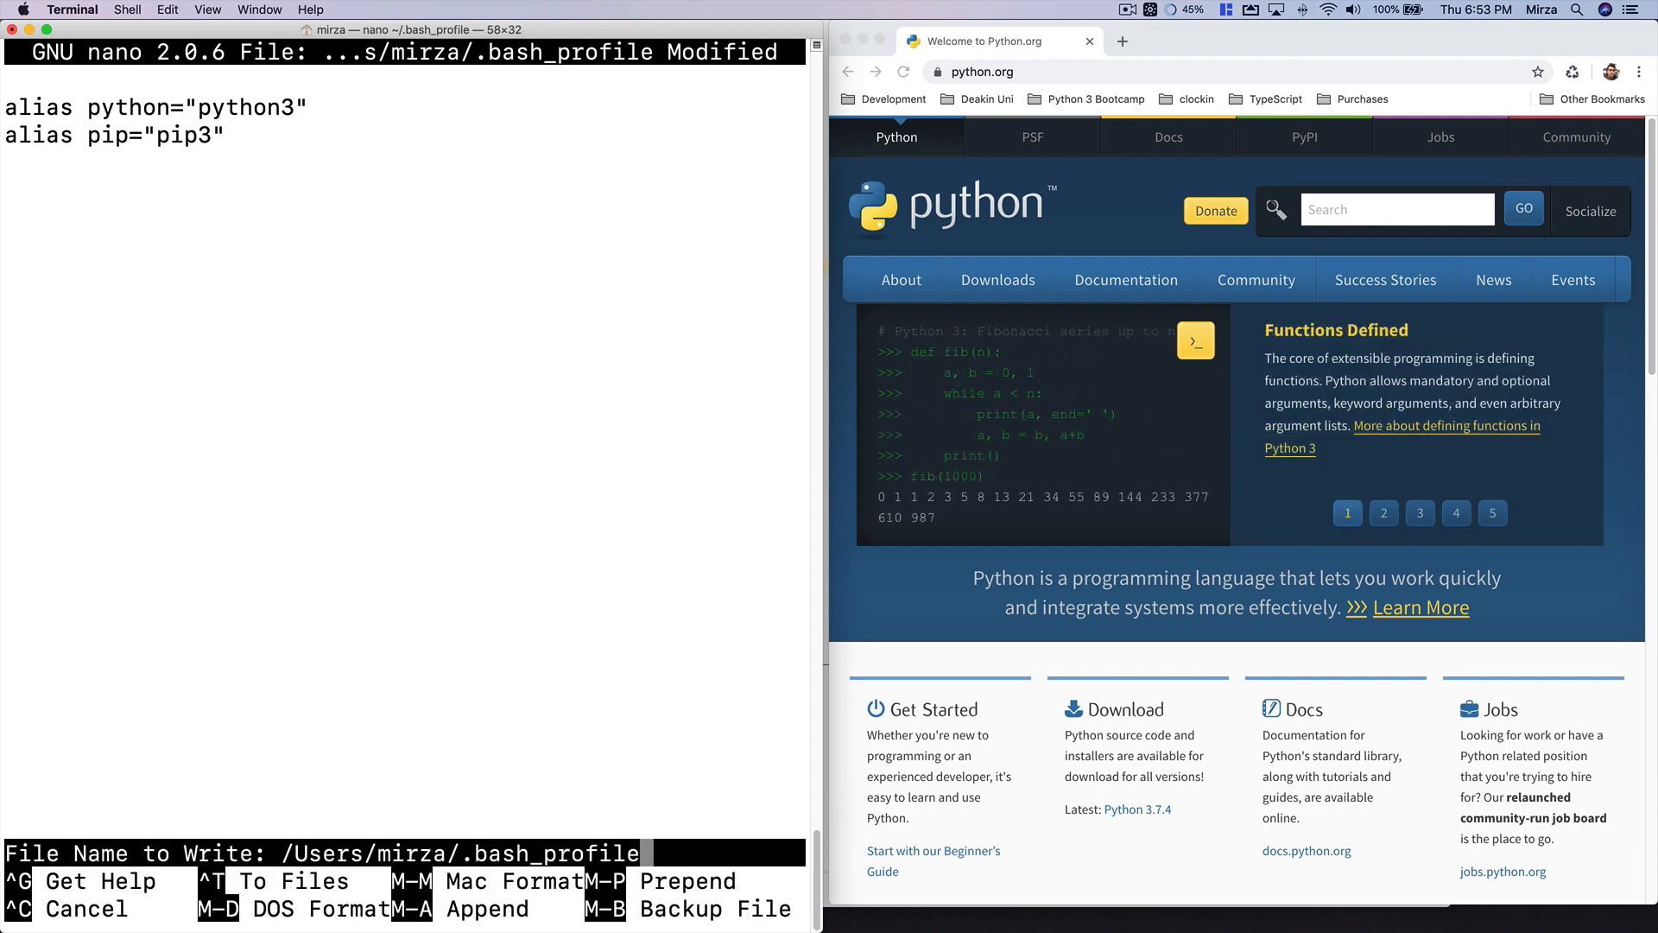
Write ~/.bash_profile and relaunch Terminal via Spotlight for a fresh session.
key("enter")
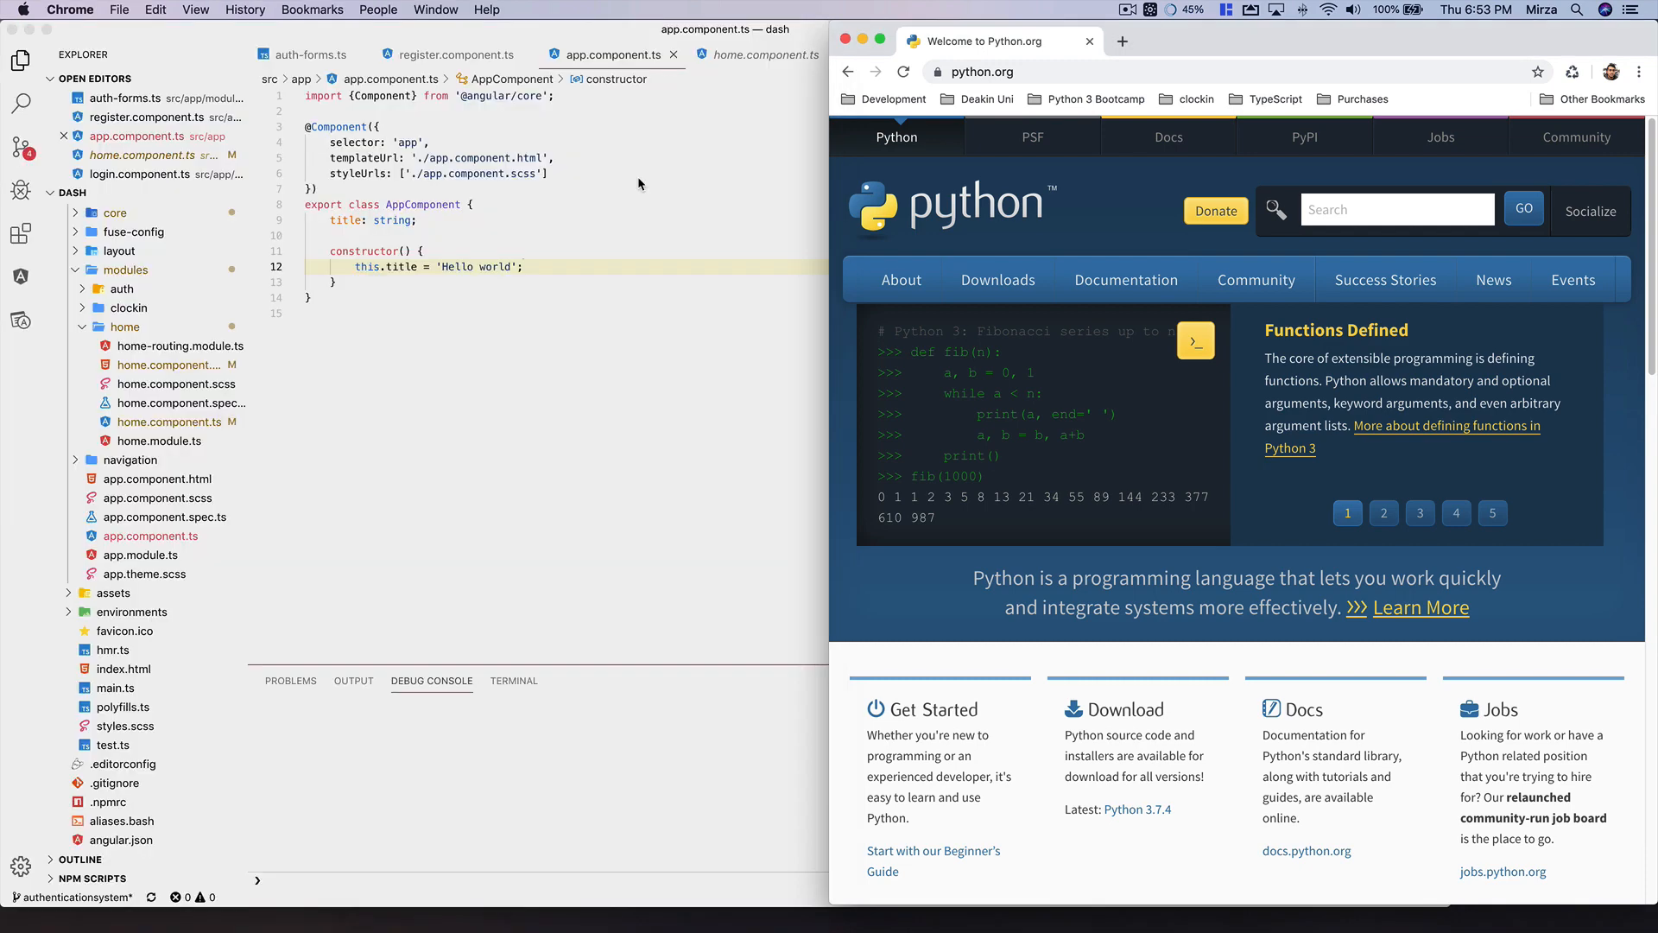
type("terminal")
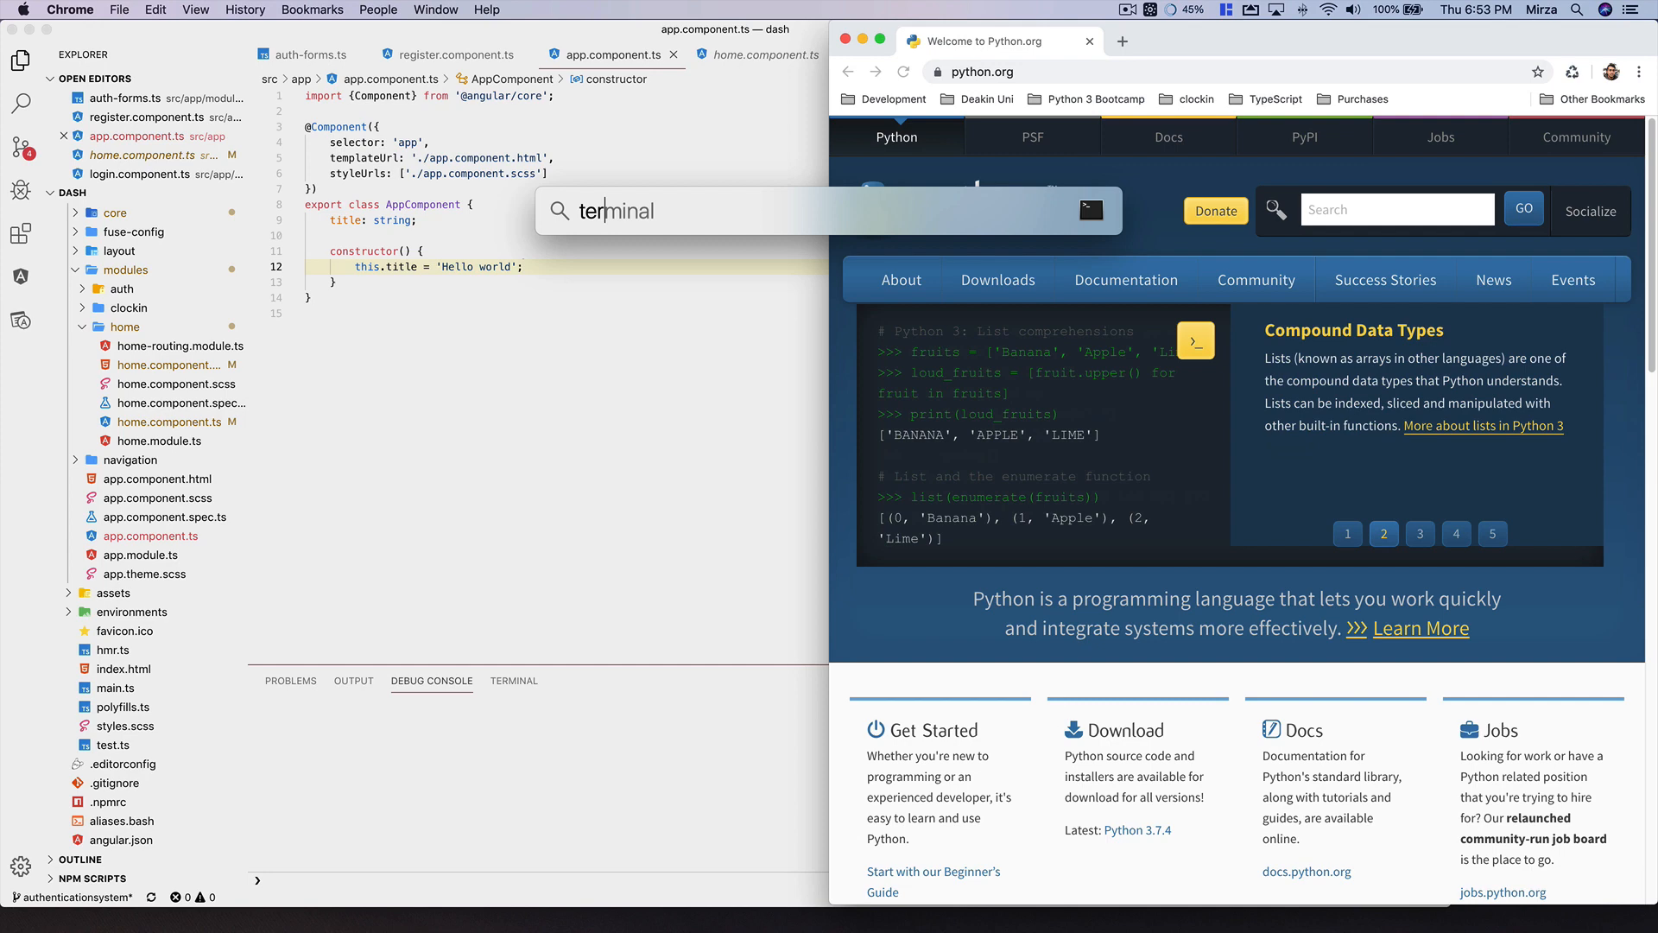
left_click(1090, 211)
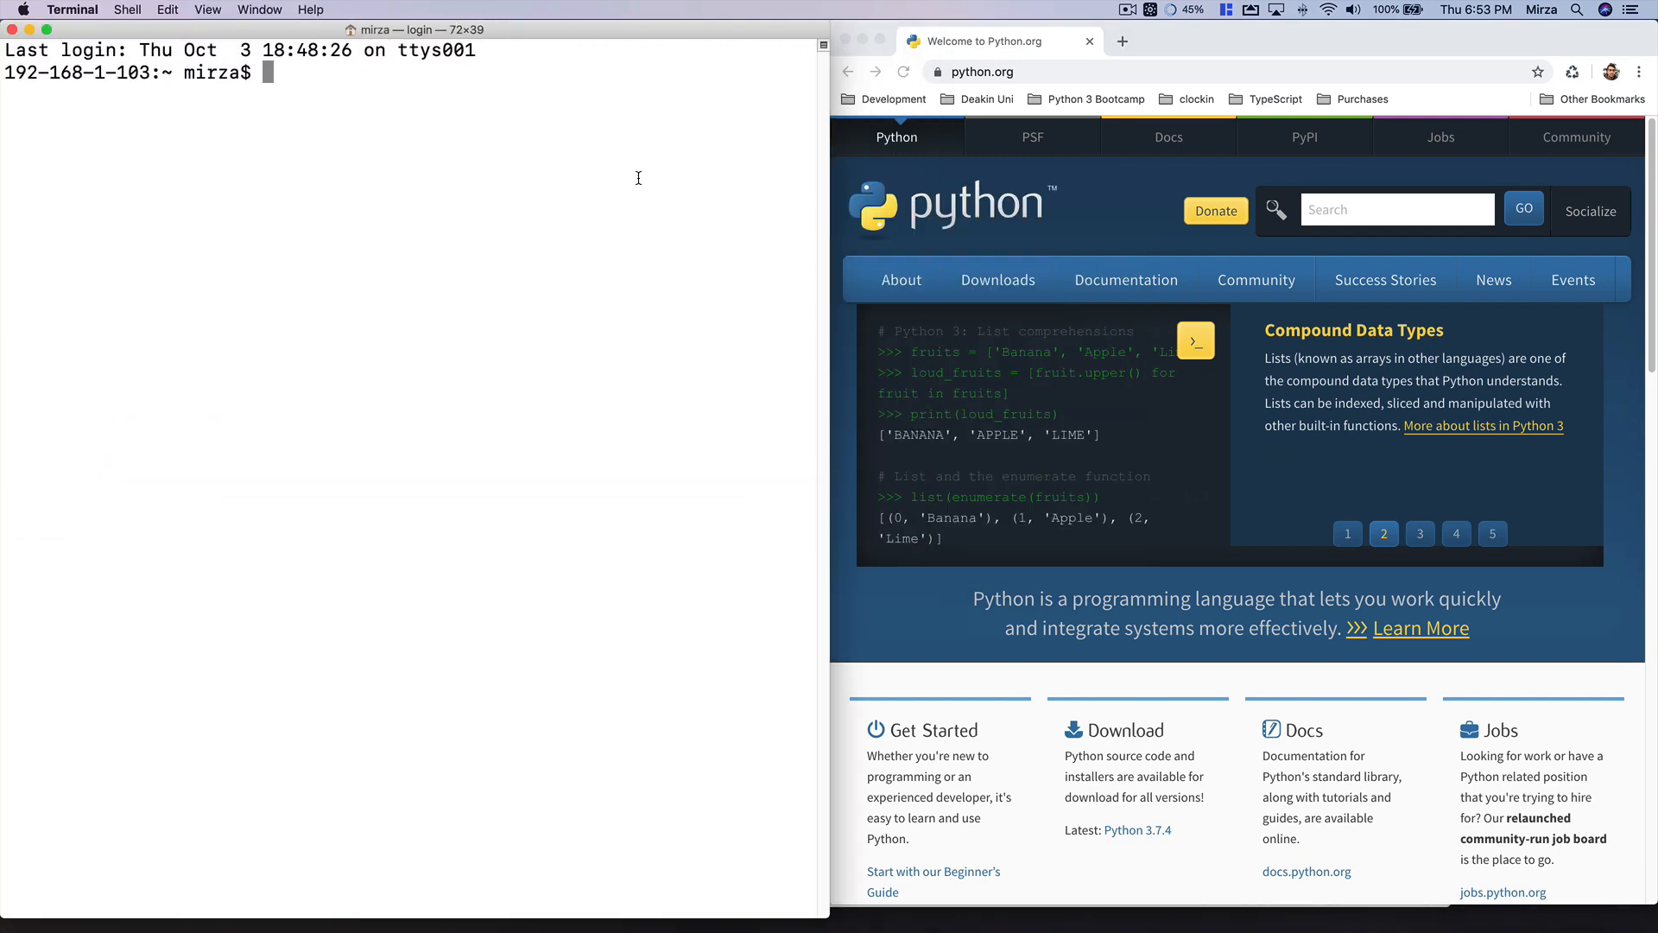
Run python --version in the new session, now reporting Python 3.7.4.
type("python")
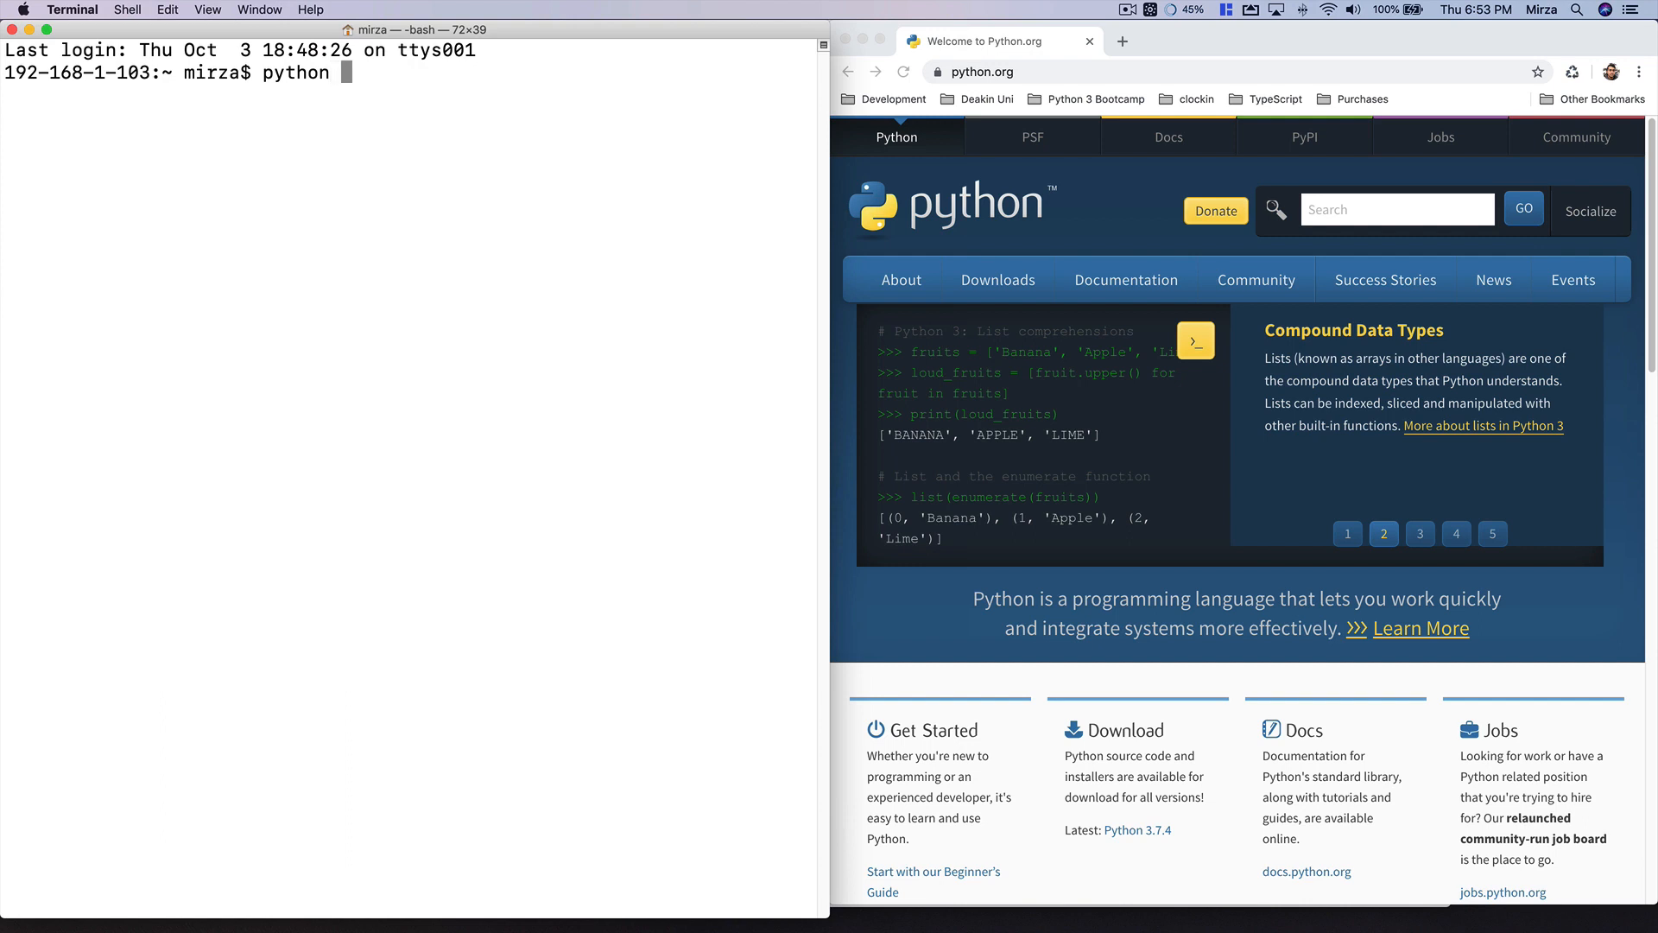
type("--version")
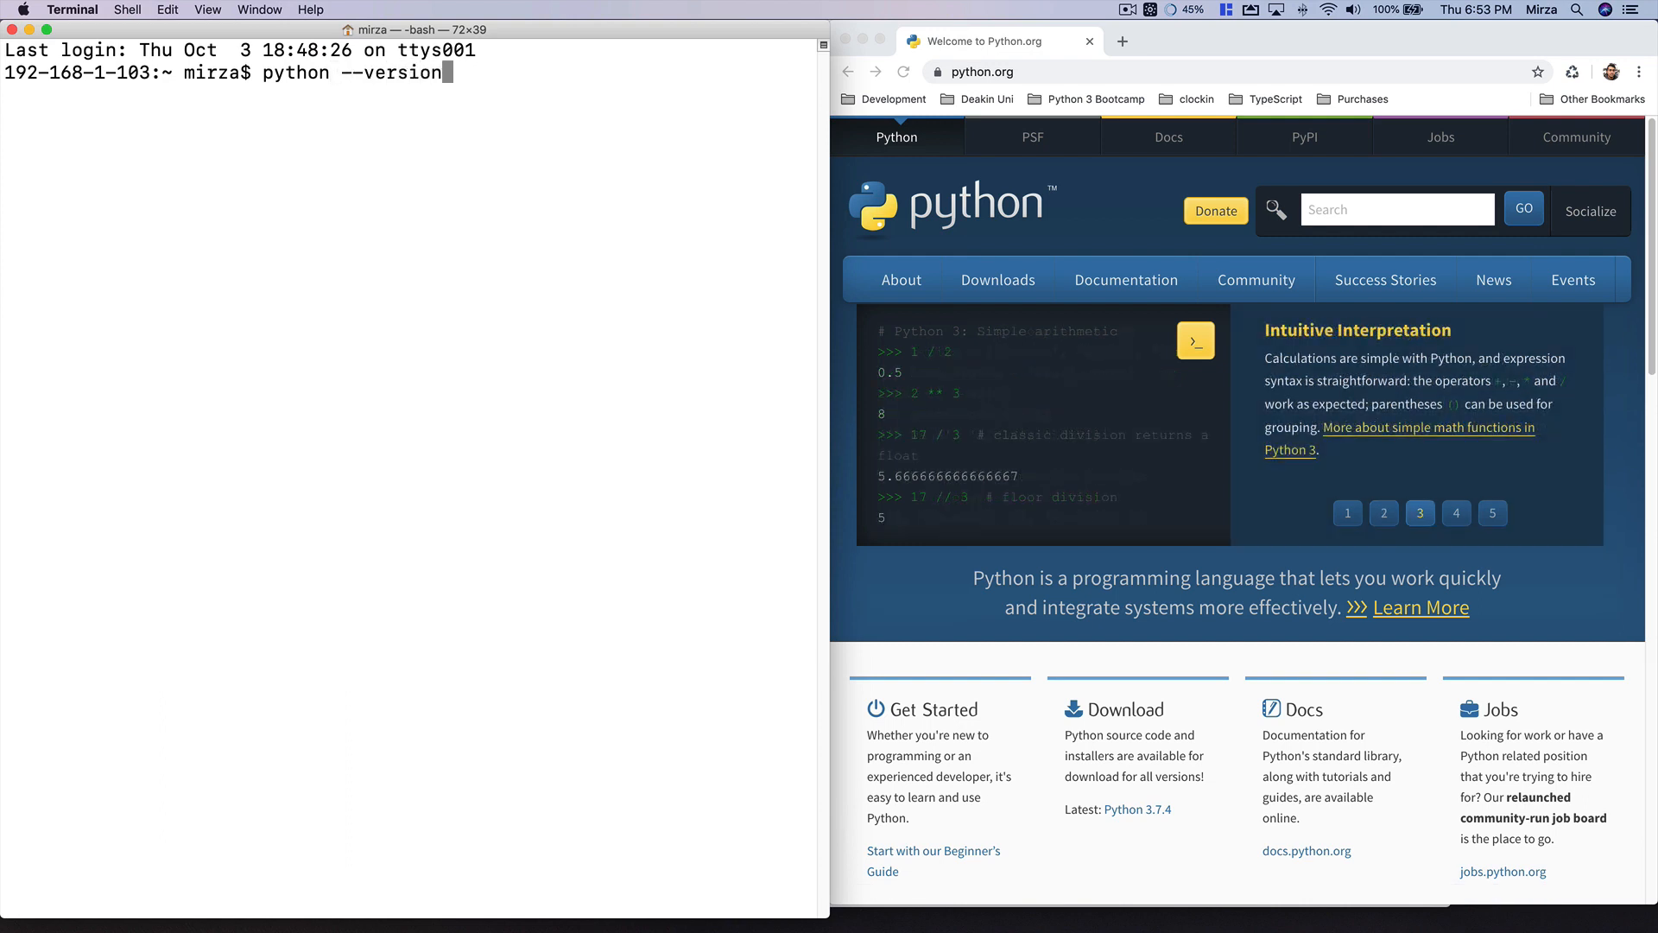
key("Return")
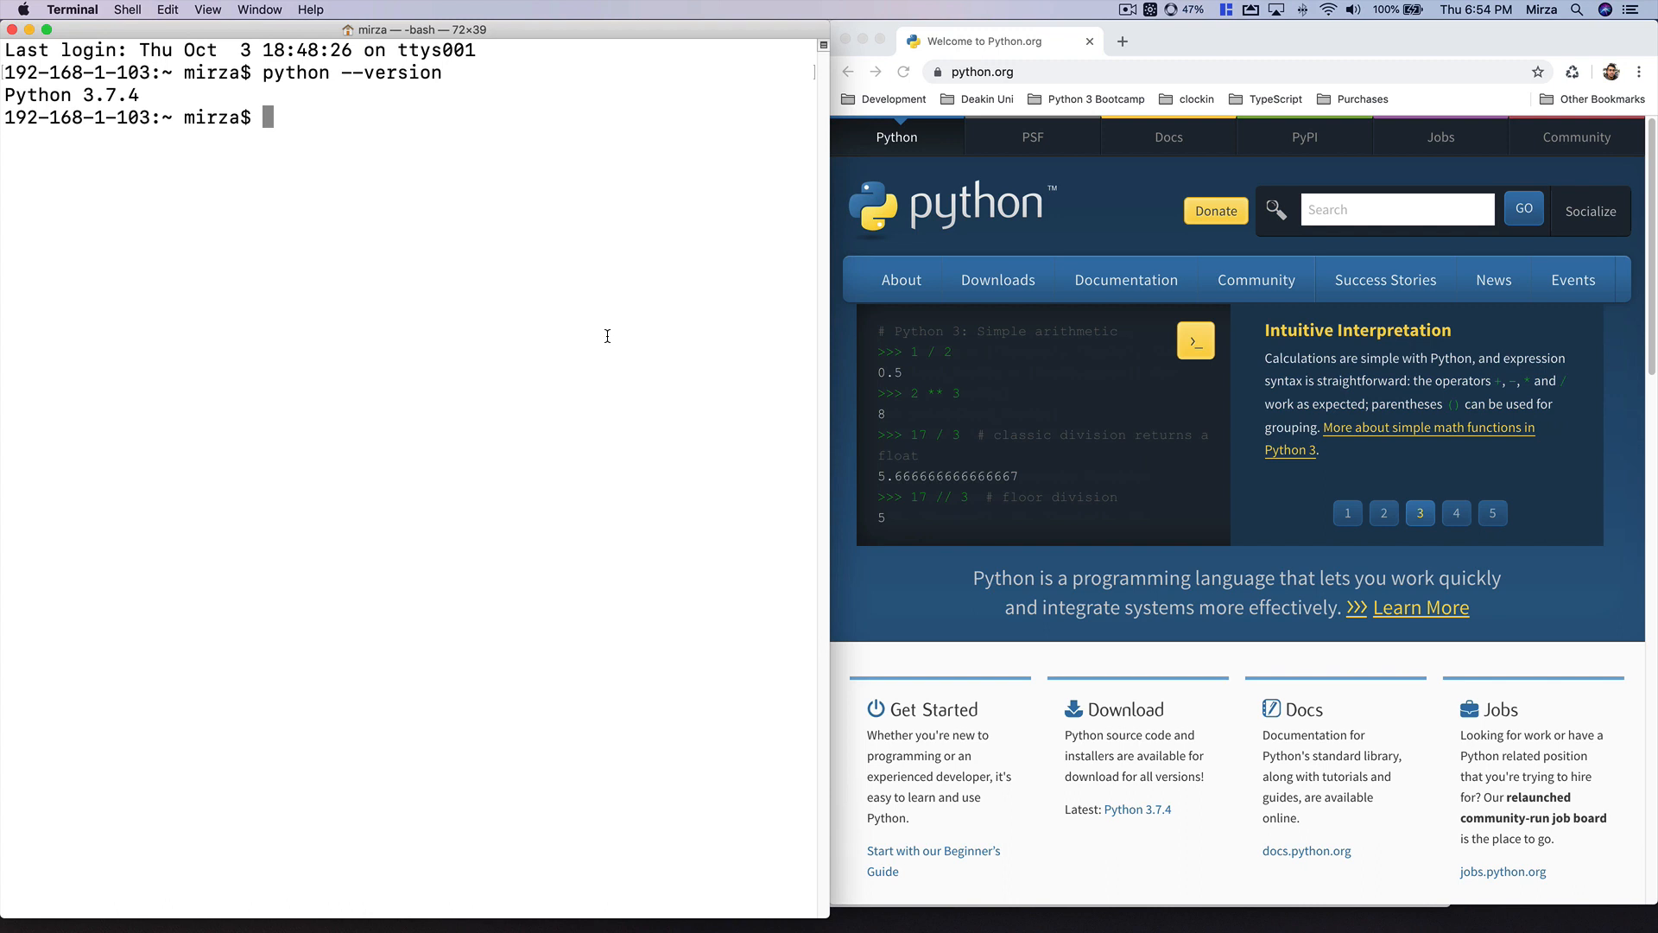
left_click(1456, 513)
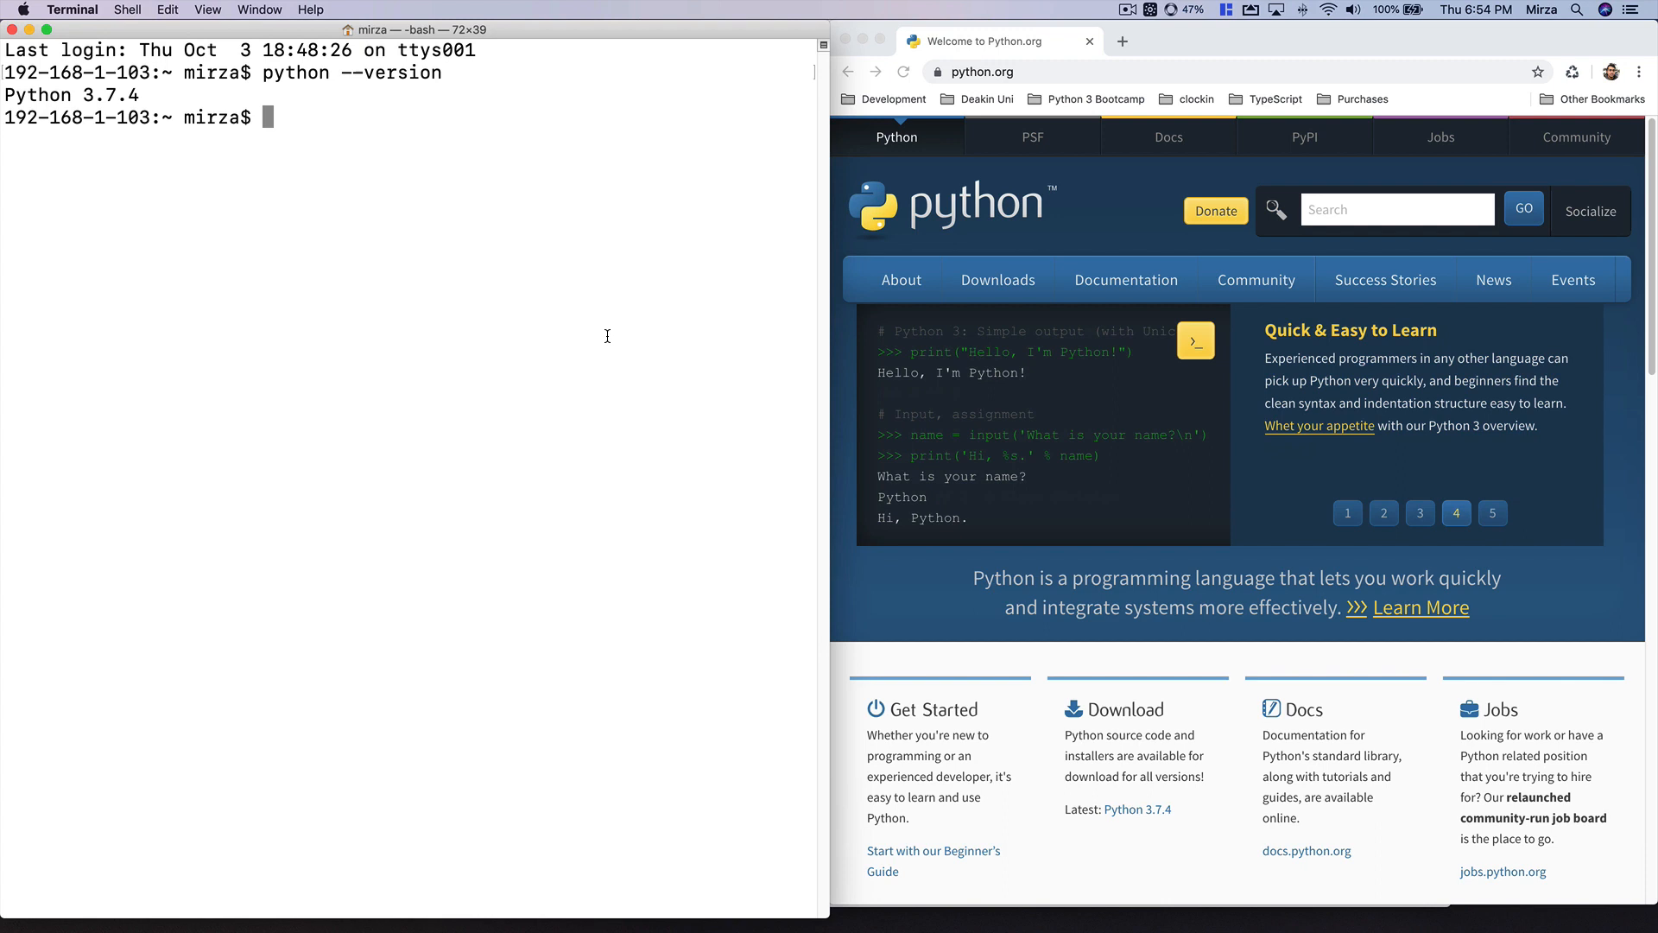